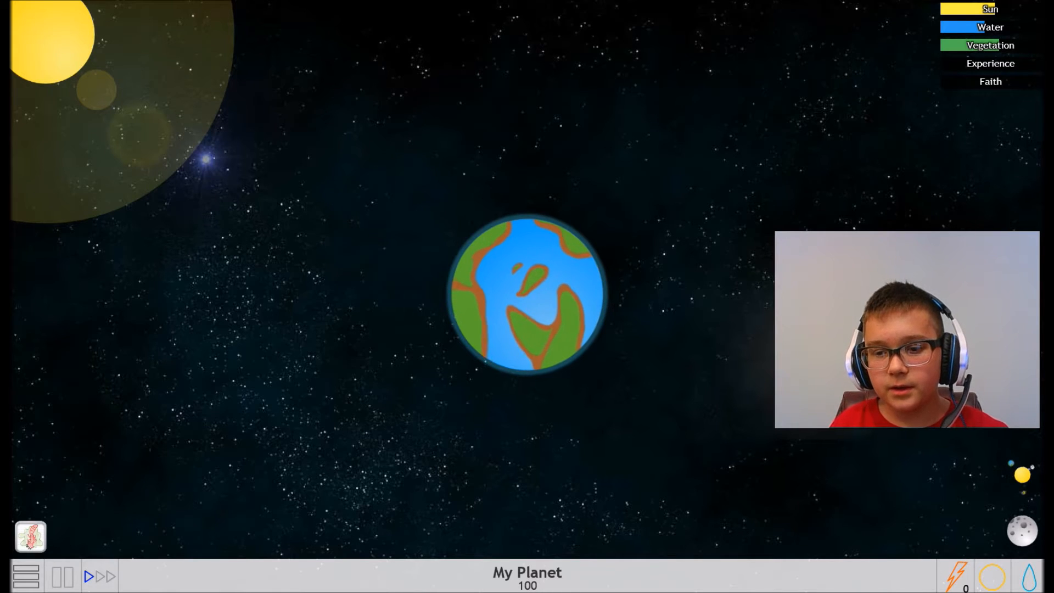
Dismiss the solar system notice and bring up the Achievements list from the main menu
left_click(527, 292)
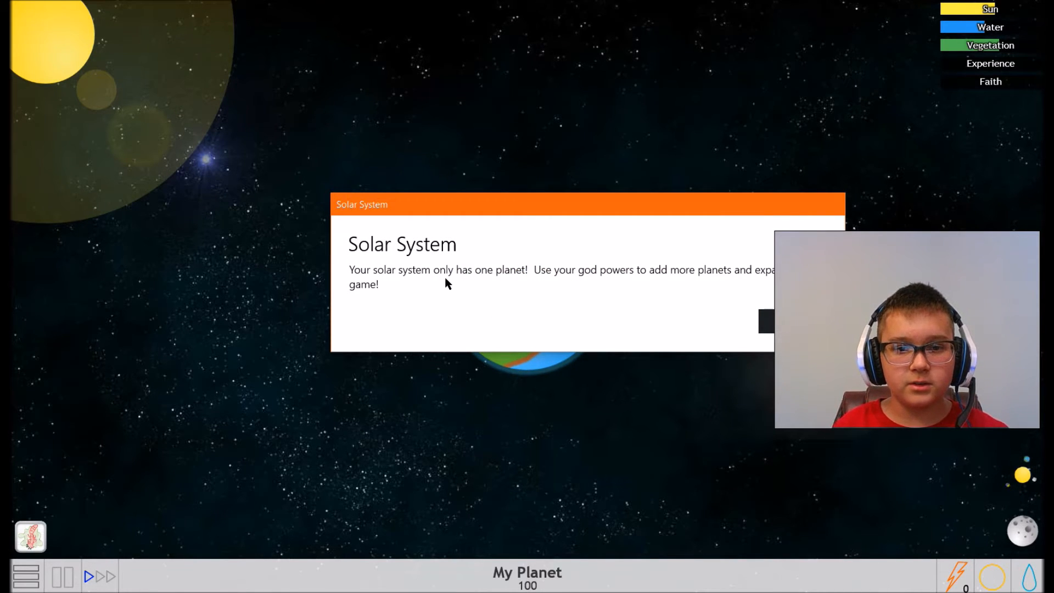
mouse_move(471, 283)
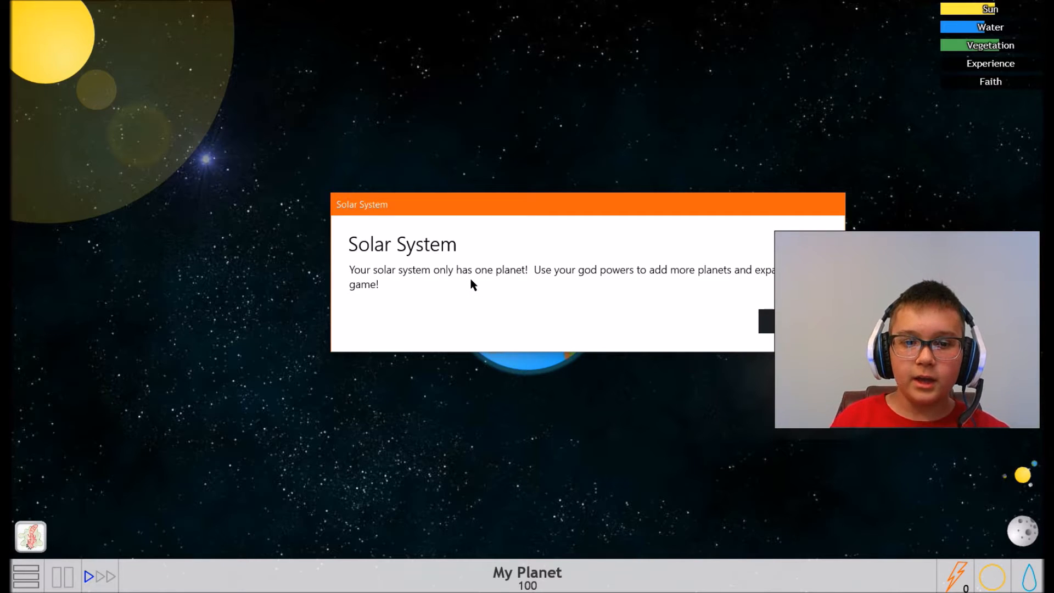
mouse_move(592, 275)
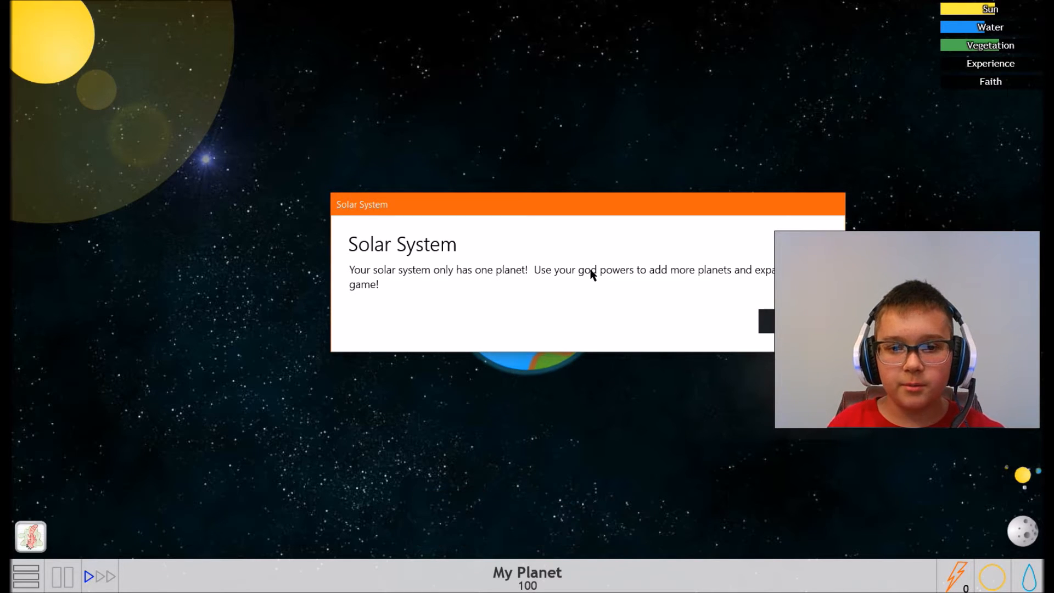
mouse_move(797, 281)
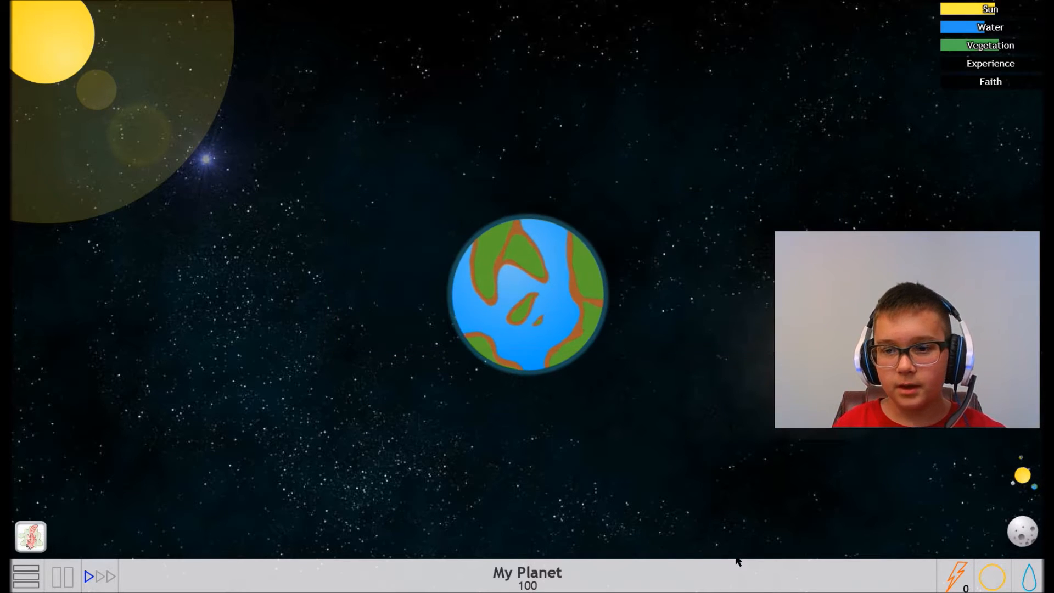
left_click(1021, 530)
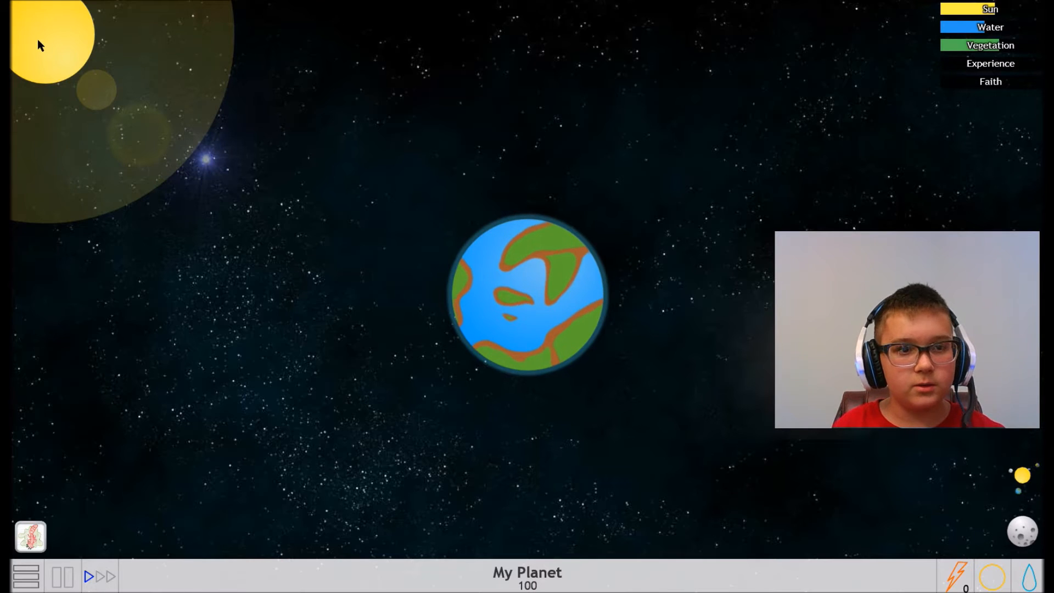
left_click(1020, 532)
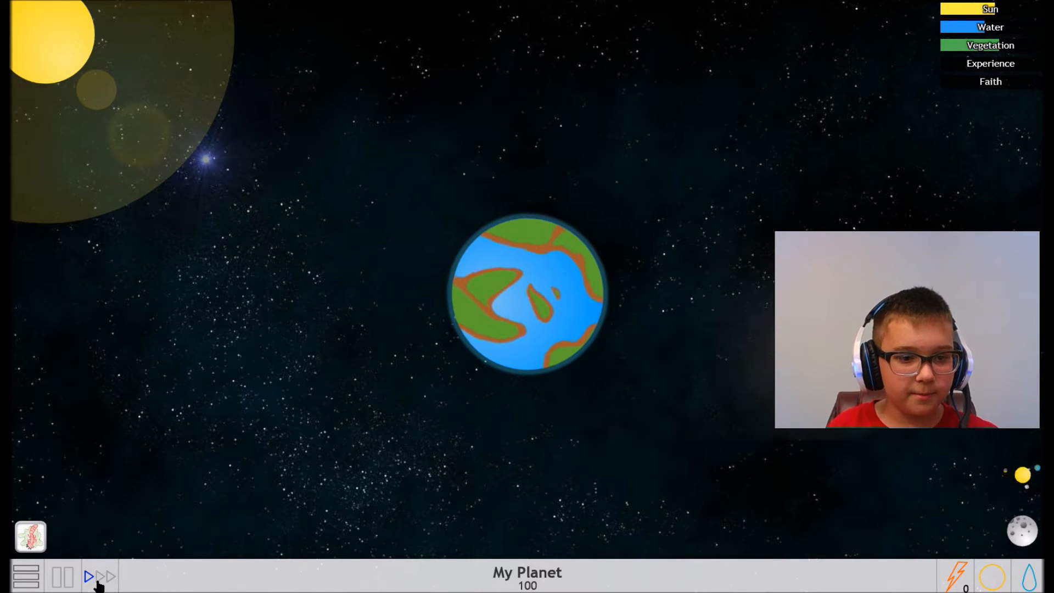
left_click(26, 574)
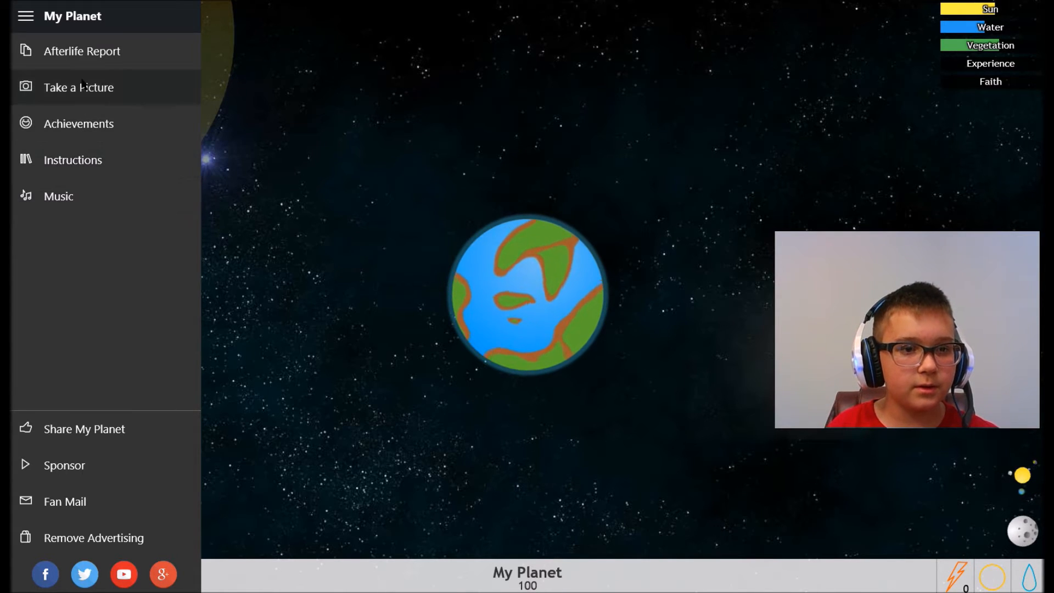
left_click(79, 122)
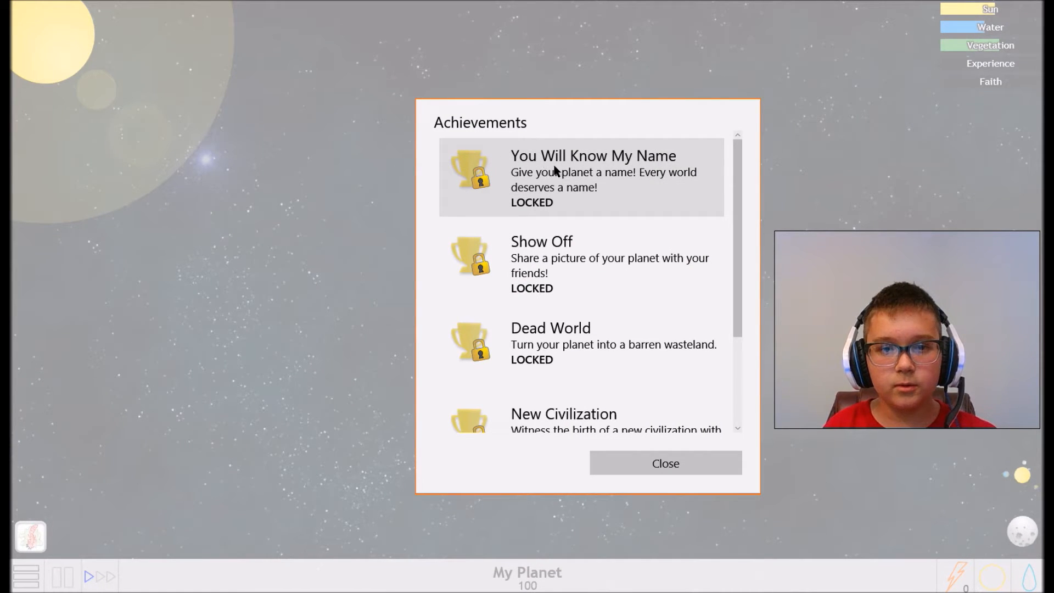
mouse_move(591, 180)
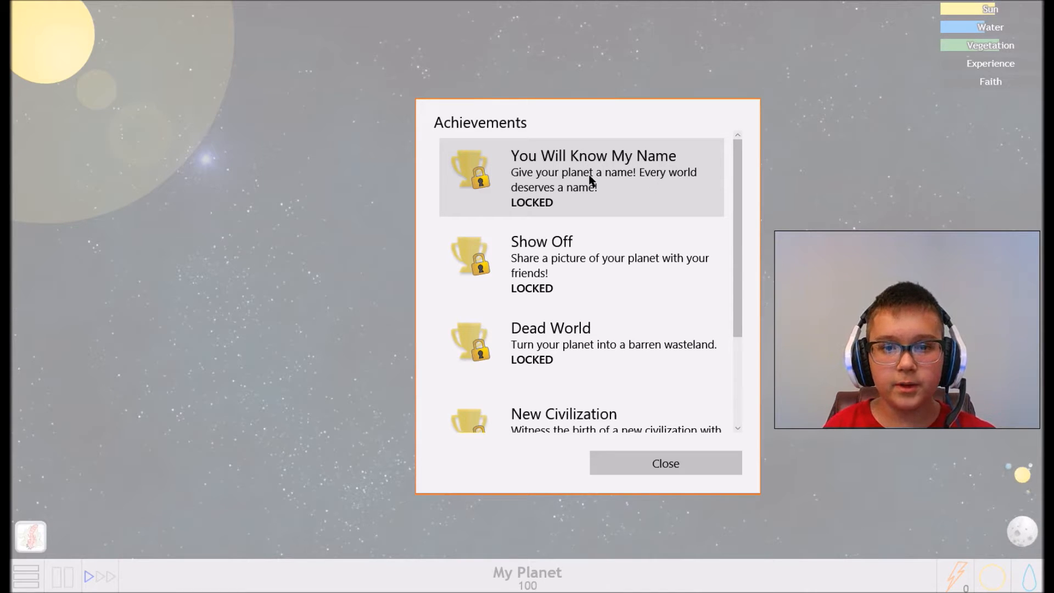
mouse_move(699, 483)
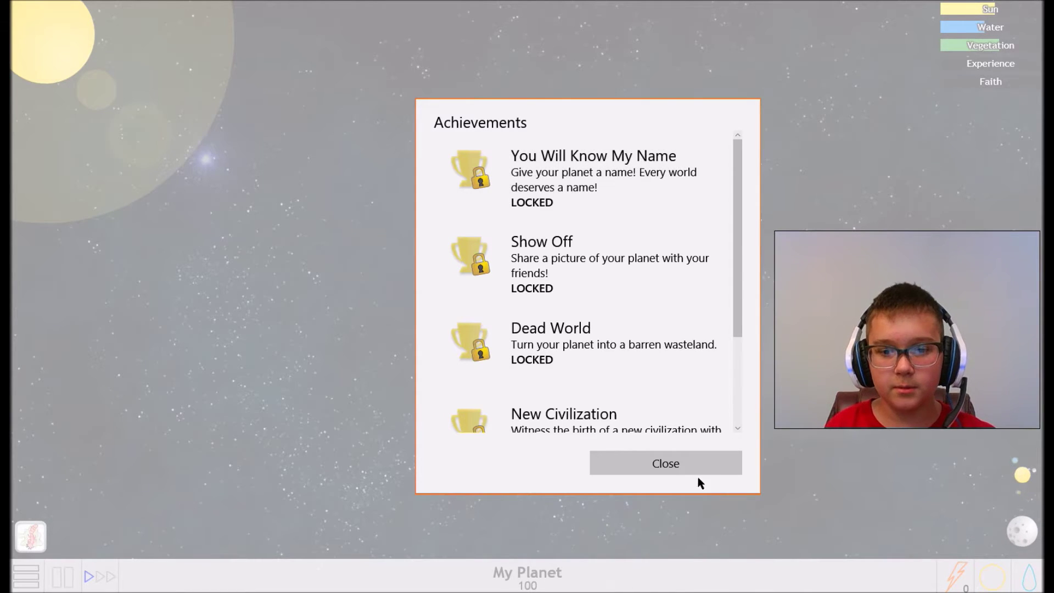
Start the rename prompt from the achievement and enter 'Htrae' as the new planet name
left_click(663, 462)
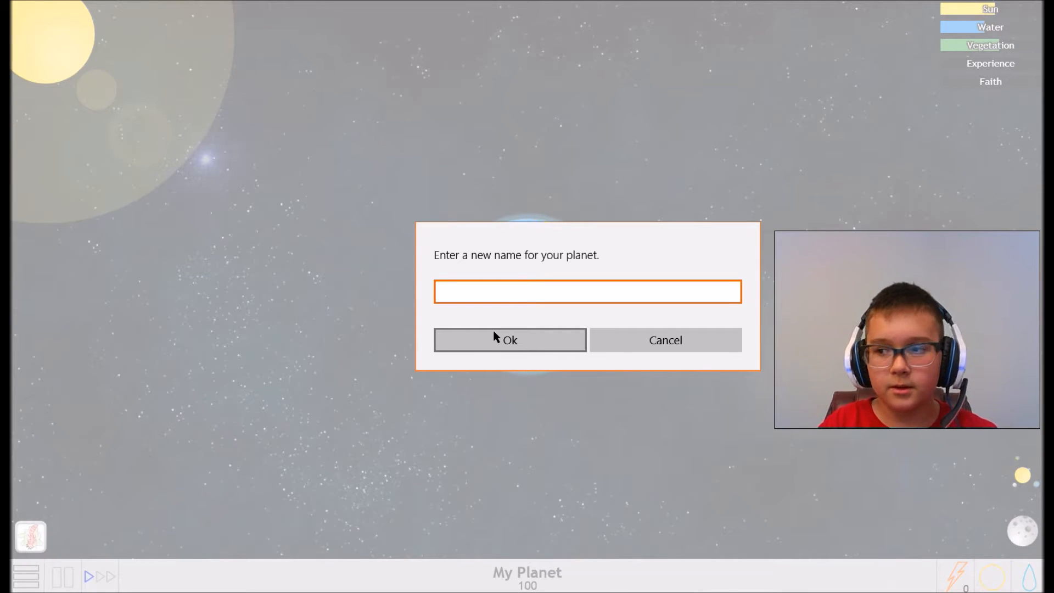
type("Ht")
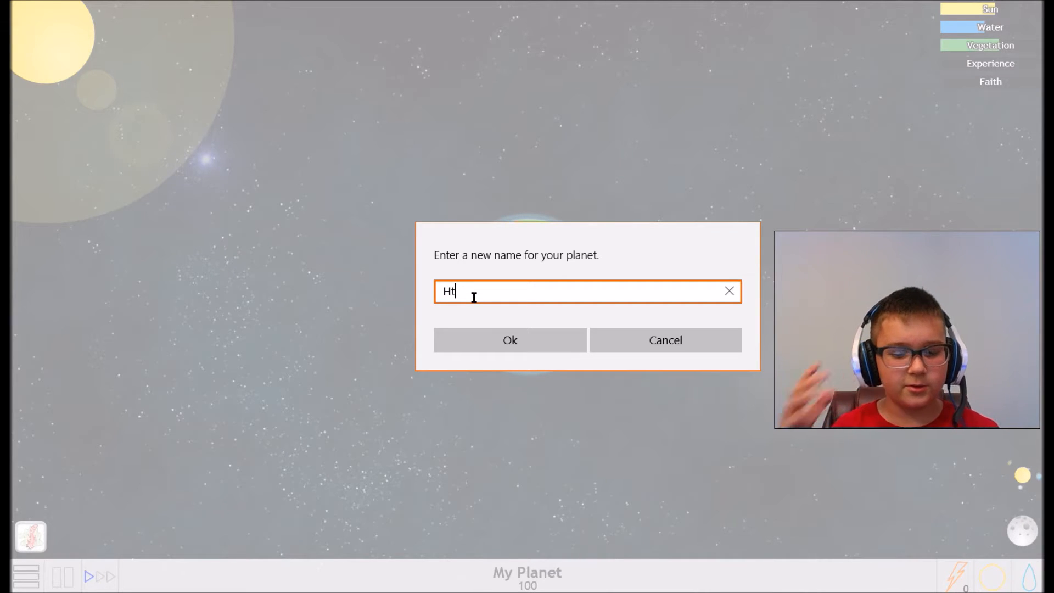
type("rae")
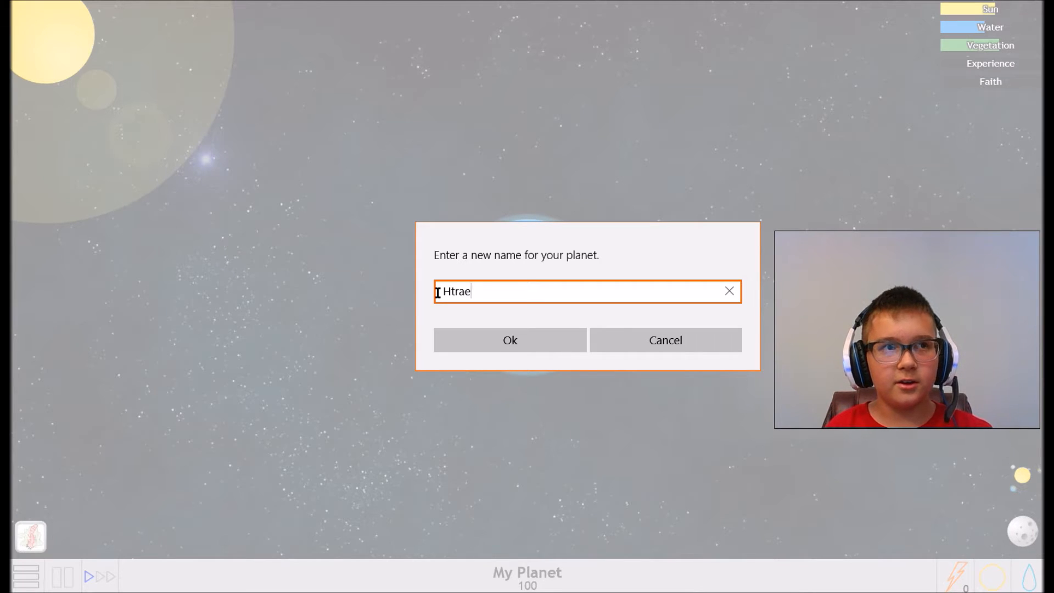
mouse_move(509, 339)
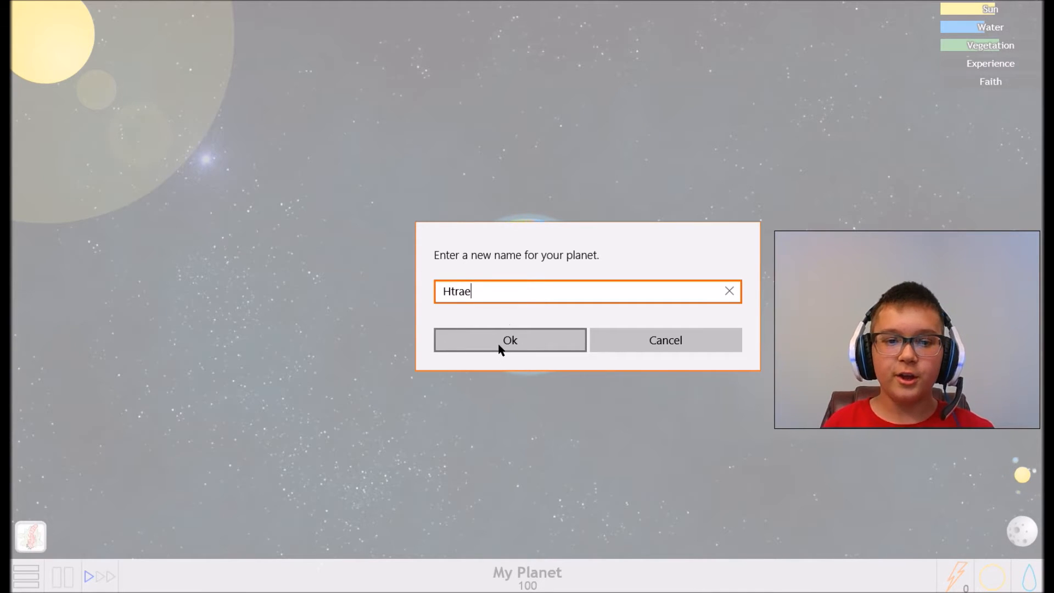
Confirm 'Htrae' as the name, unlocking You Will Know My Name, and browse the remaining achievements
left_click(509, 339)
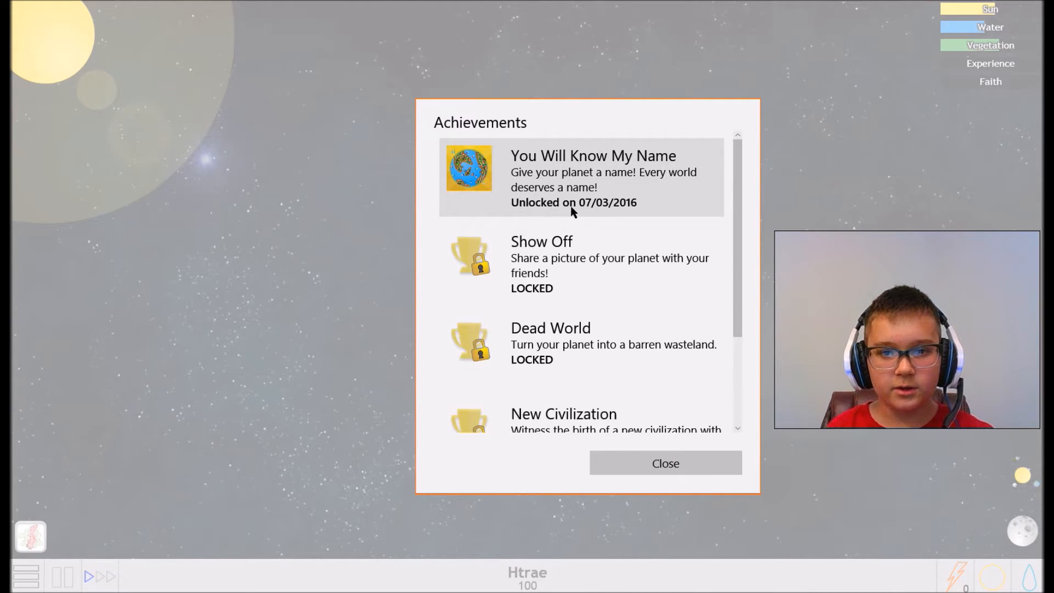
mouse_move(610, 214)
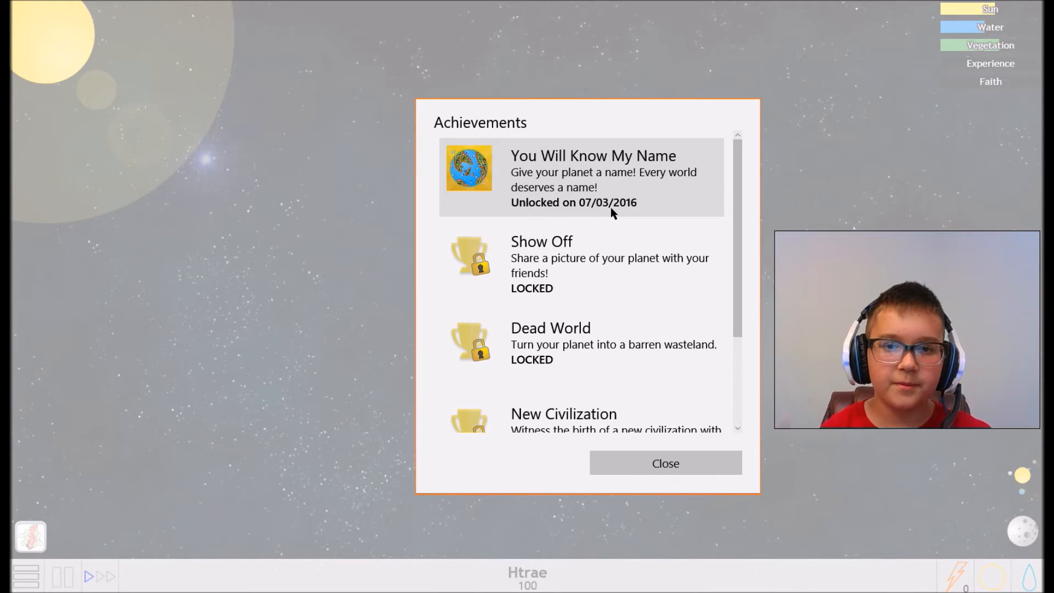
mouse_move(564, 274)
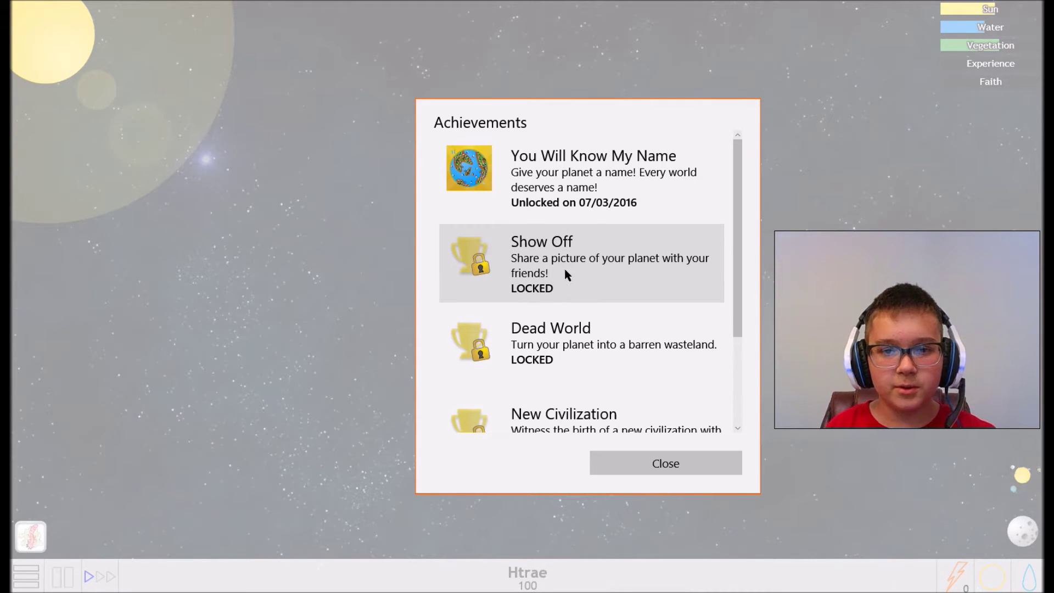
mouse_move(697, 277)
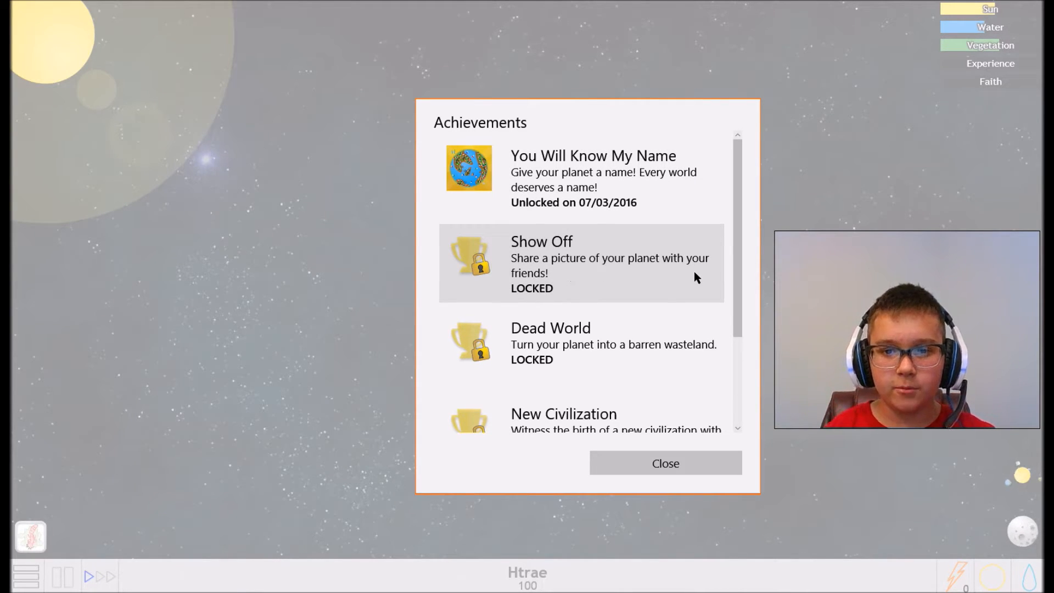
scroll("down", 3)
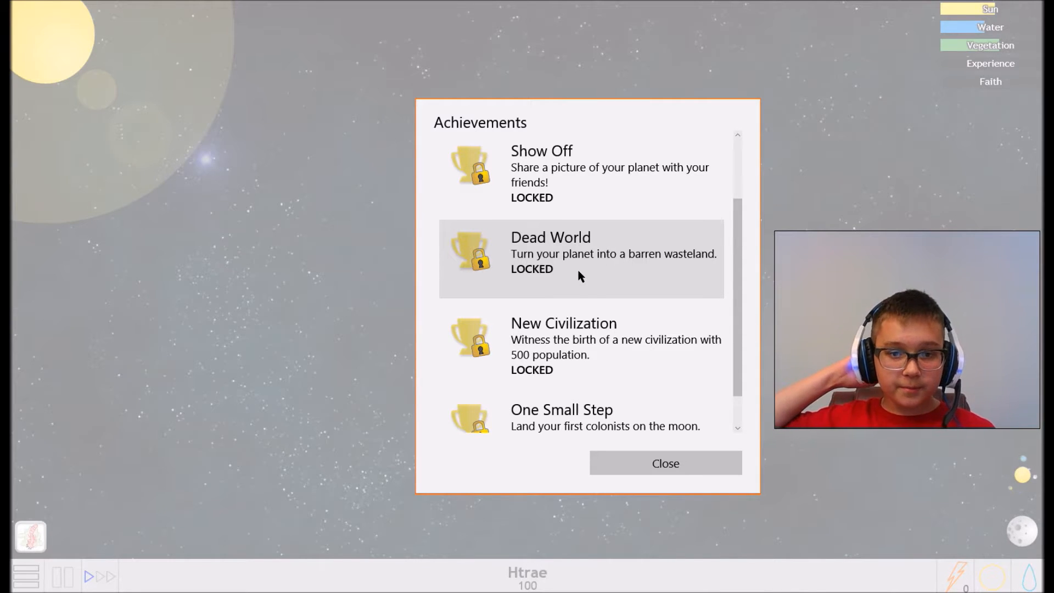
mouse_move(543, 354)
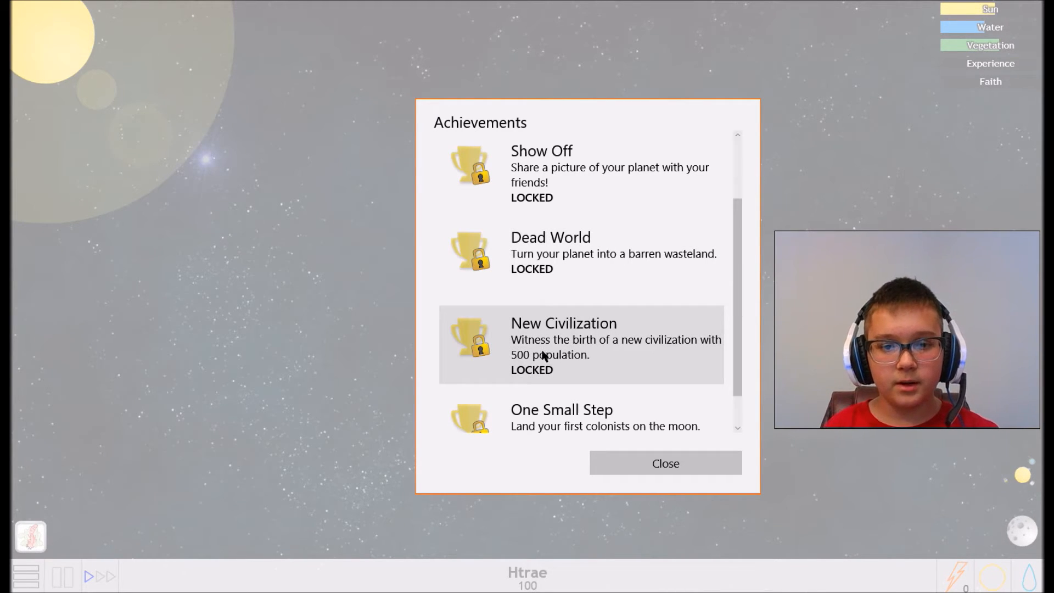
mouse_move(585, 351)
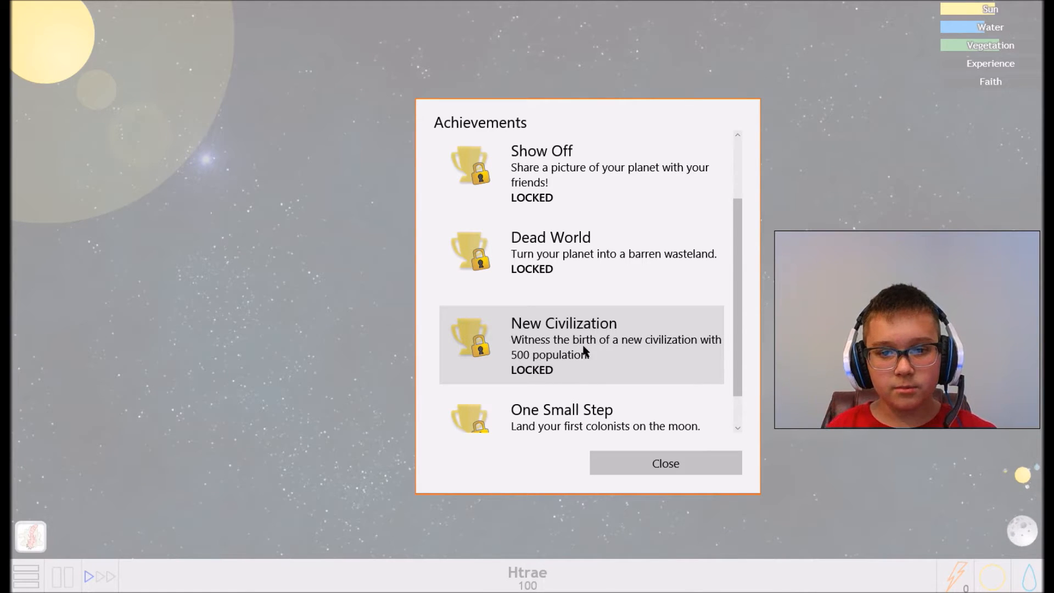
mouse_move(557, 358)
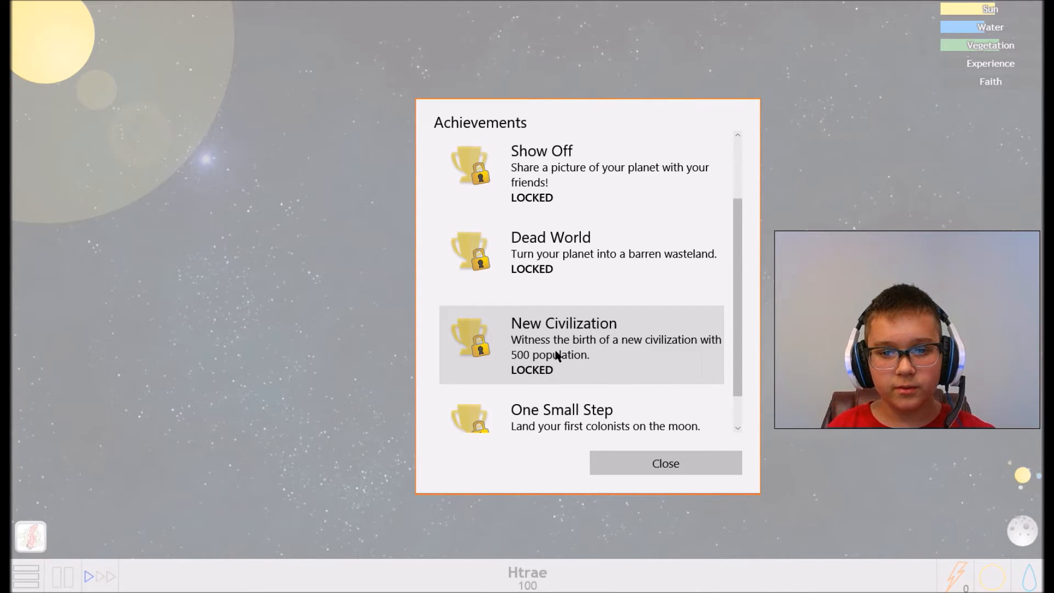
scroll("down", 3)
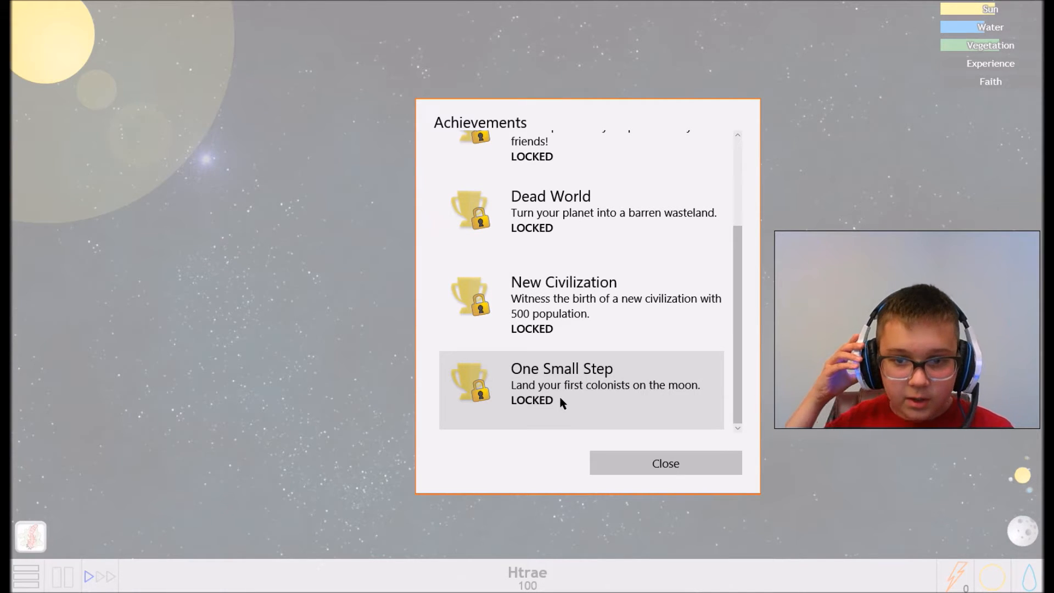
mouse_move(630, 396)
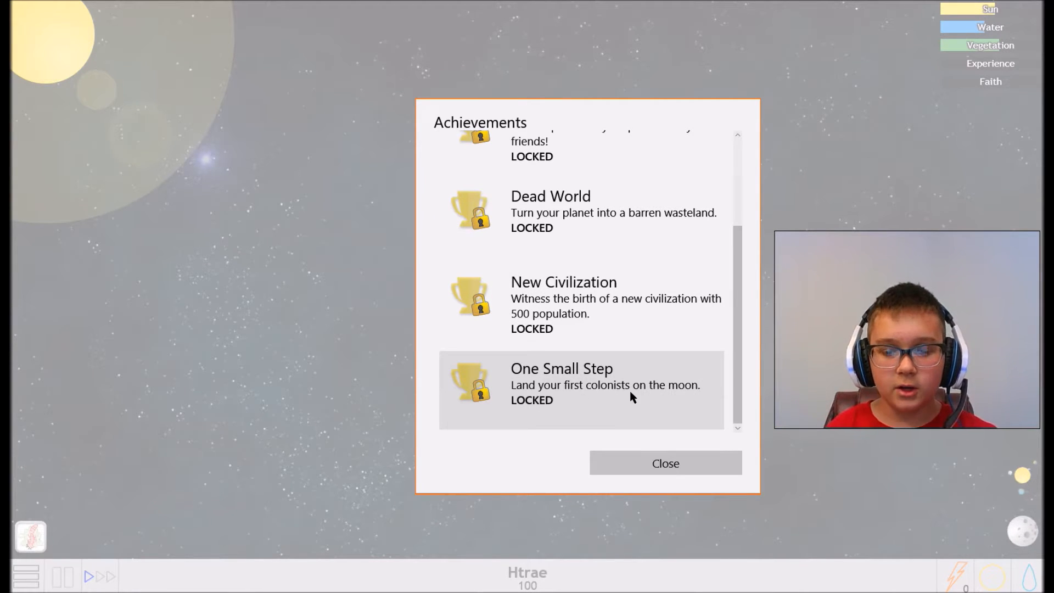
mouse_move(665, 464)
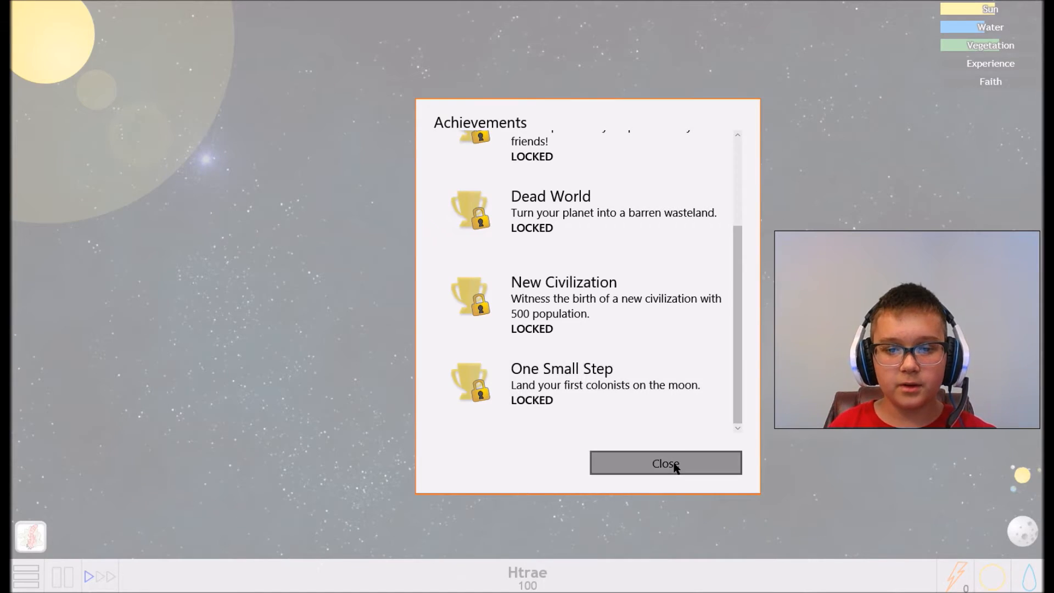
Close the achievements list and launch the game Instructions from the main menu
left_click(665, 463)
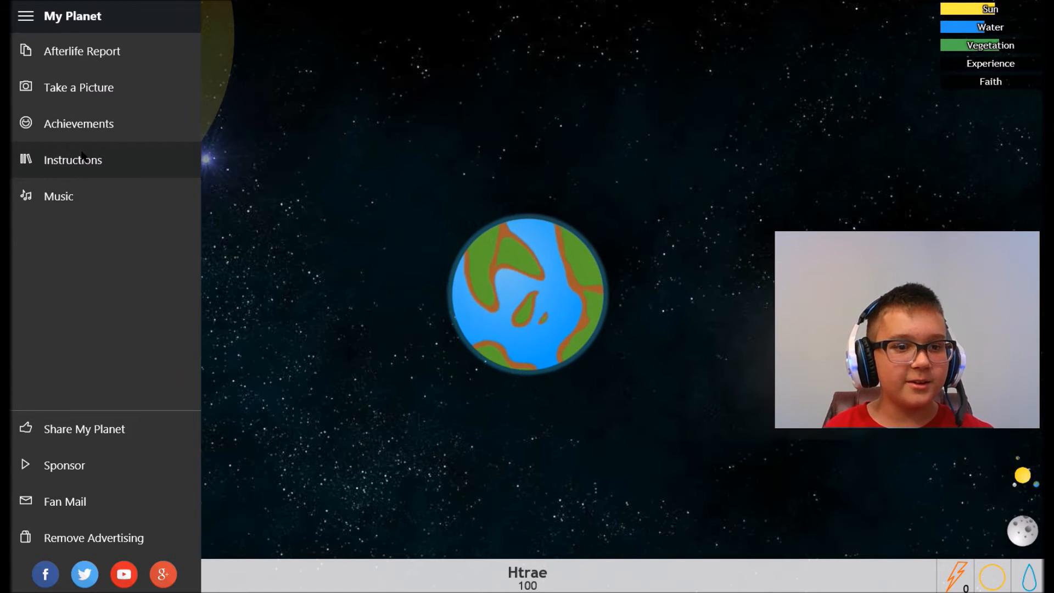
left_click(72, 159)
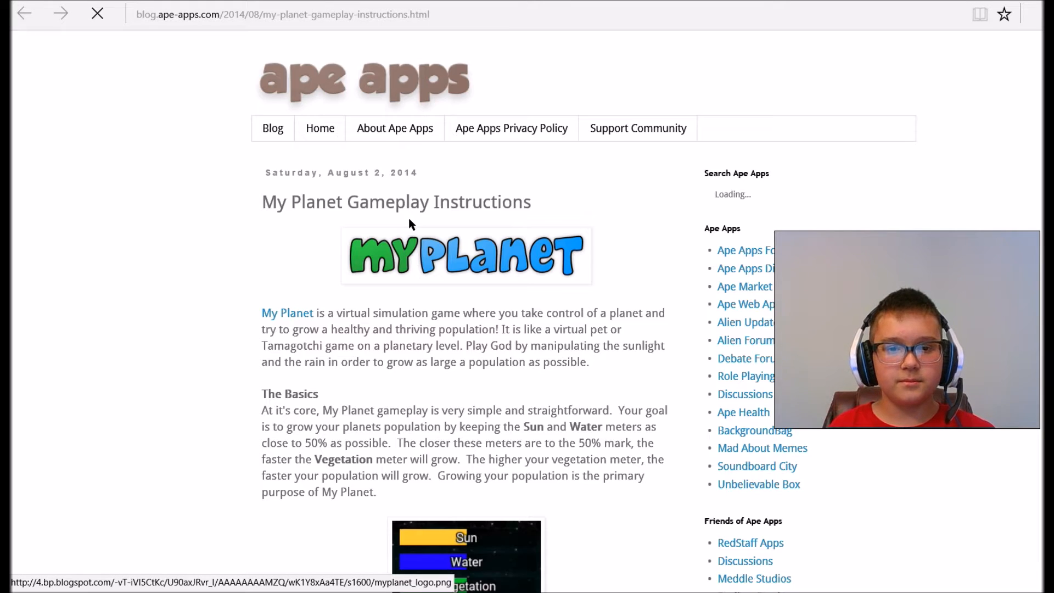
Scroll the Ape Apps instructions page down to The Basics and the Status Meters image
scroll("down", 3)
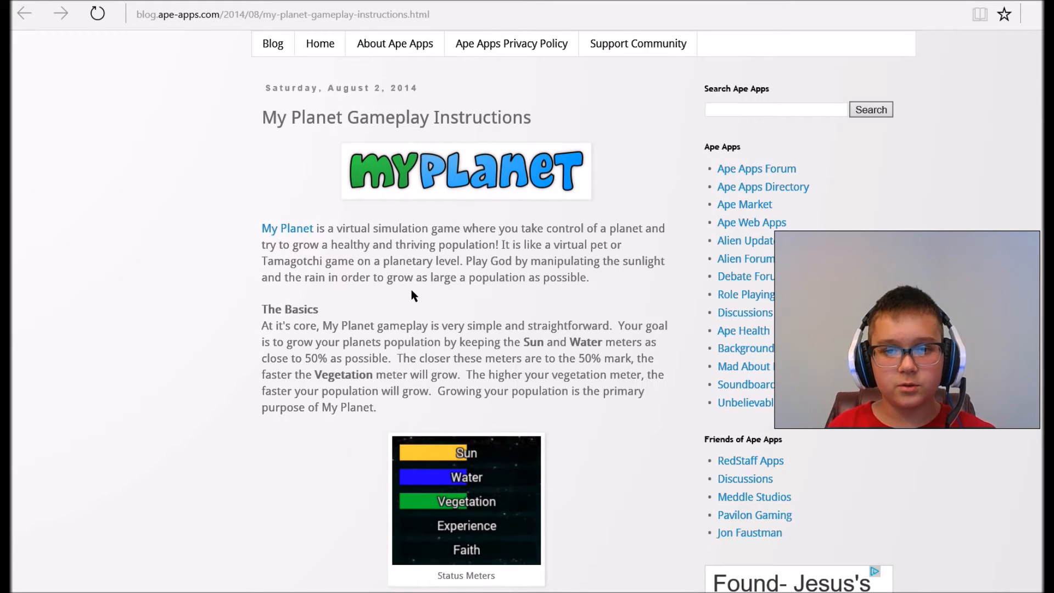
mouse_move(409, 297)
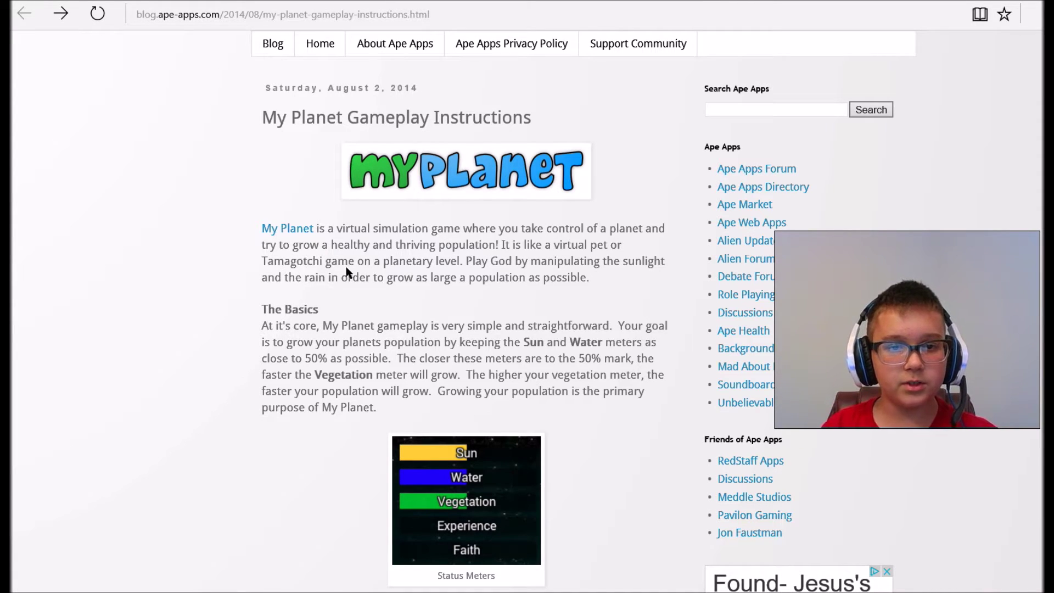
mouse_move(432, 262)
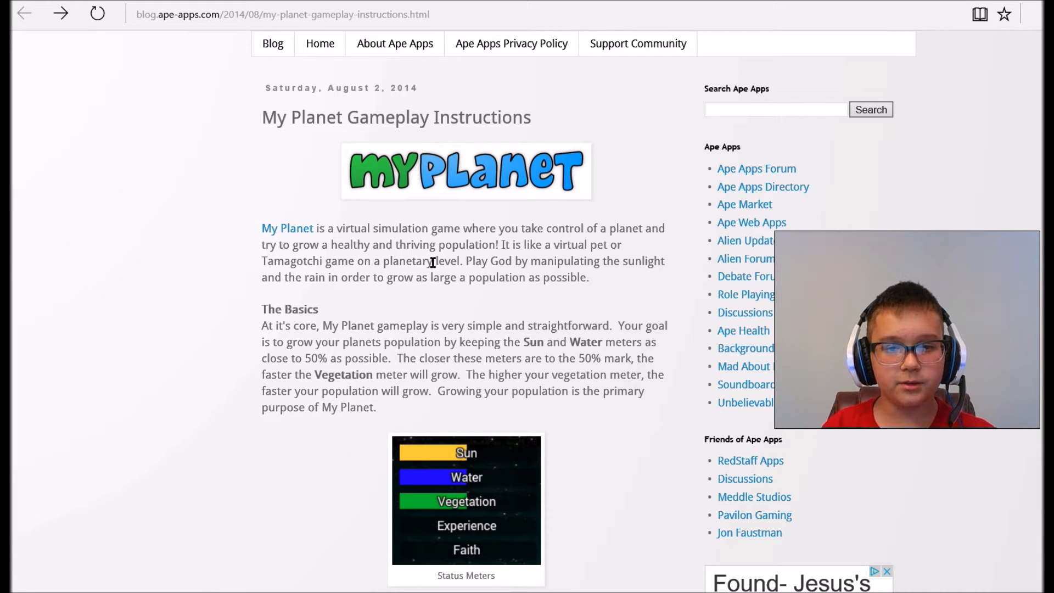
scroll("down", 3)
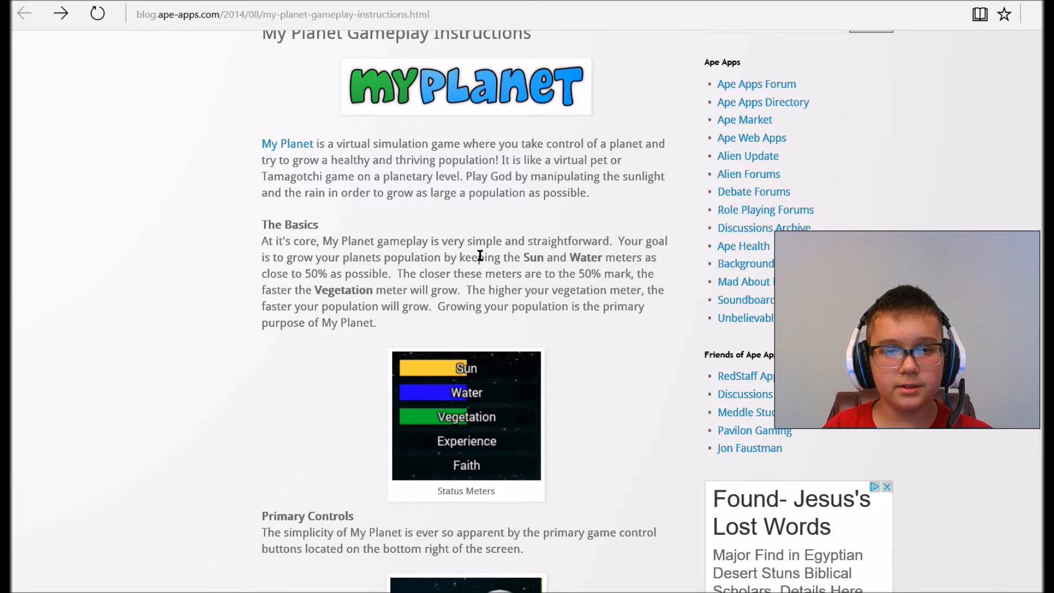
mouse_move(491, 343)
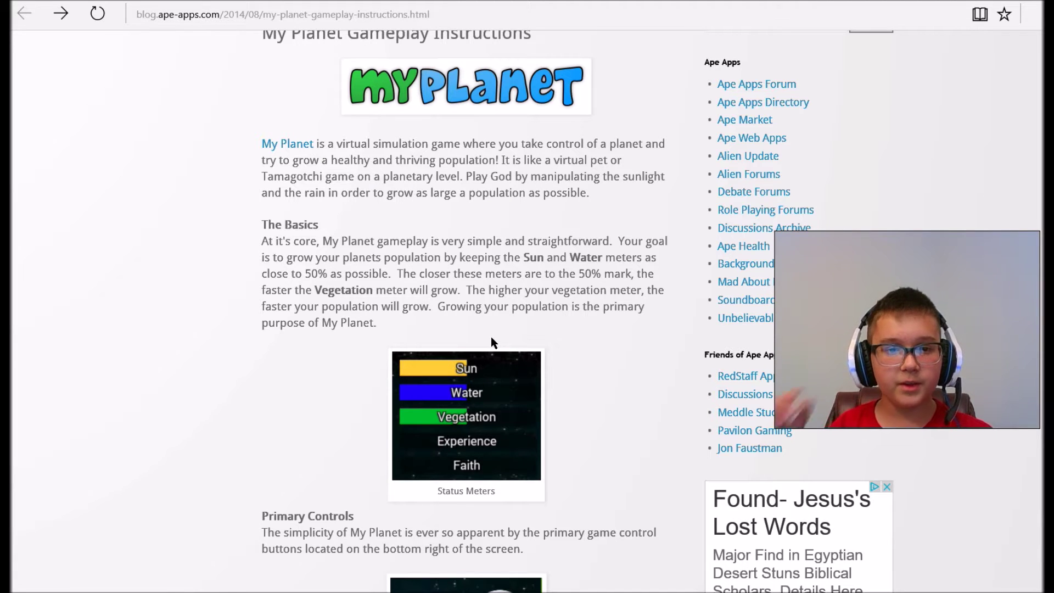
mouse_move(487, 339)
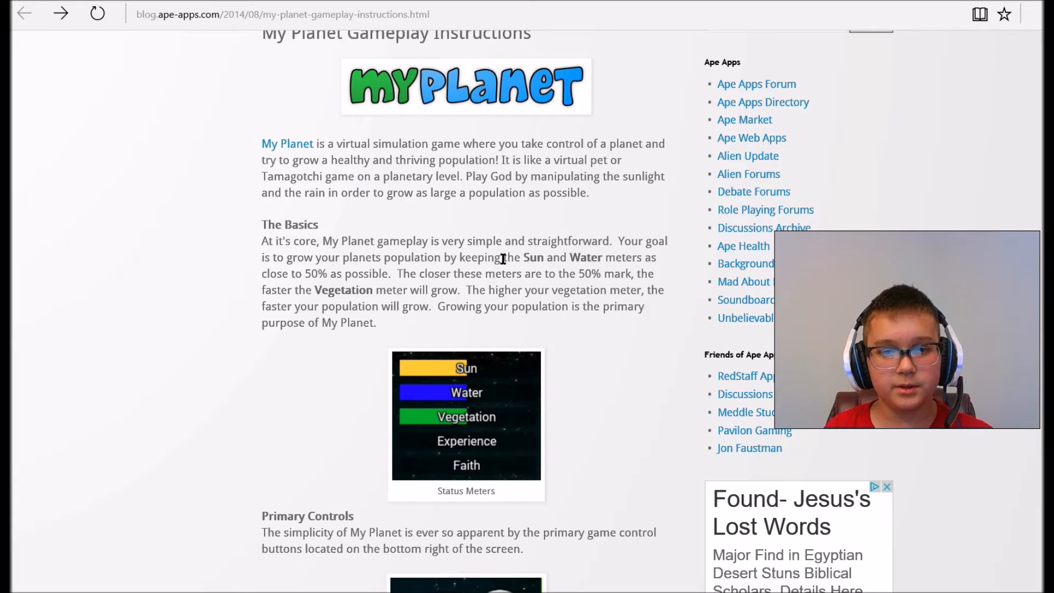
mouse_move(290, 277)
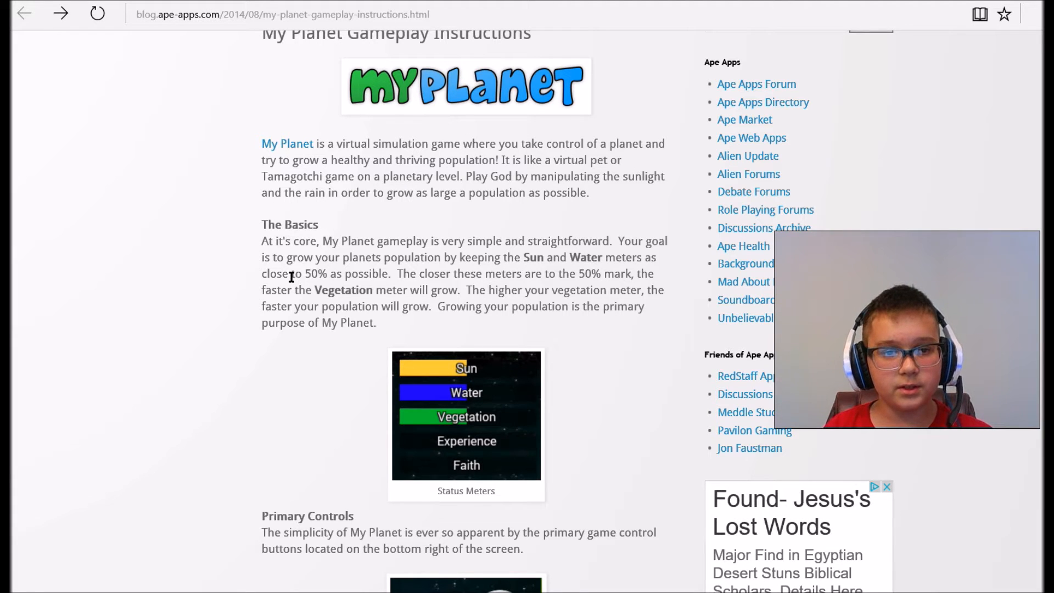
mouse_move(413, 334)
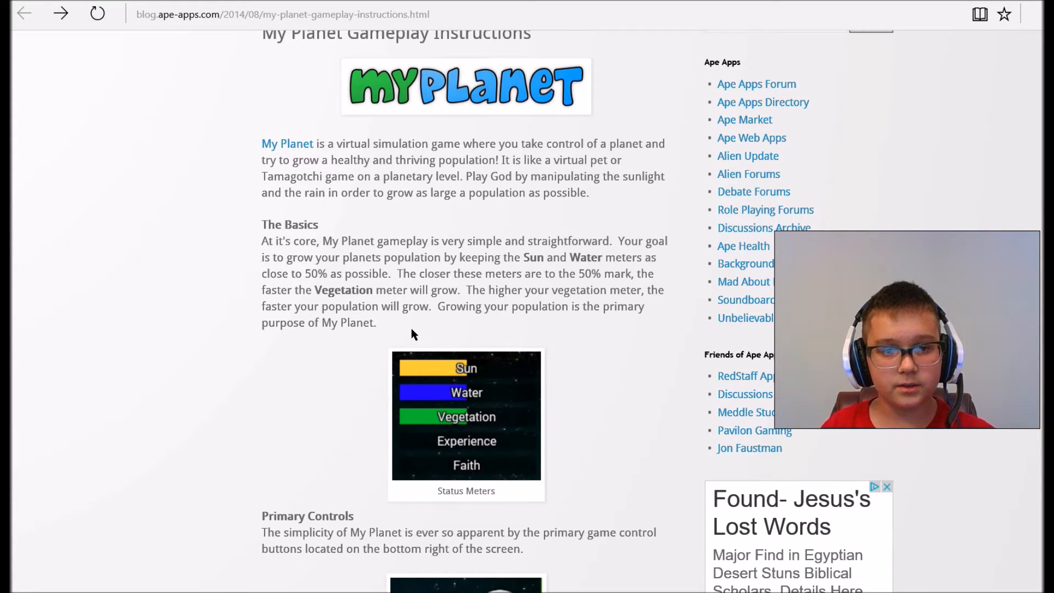
mouse_move(399, 328)
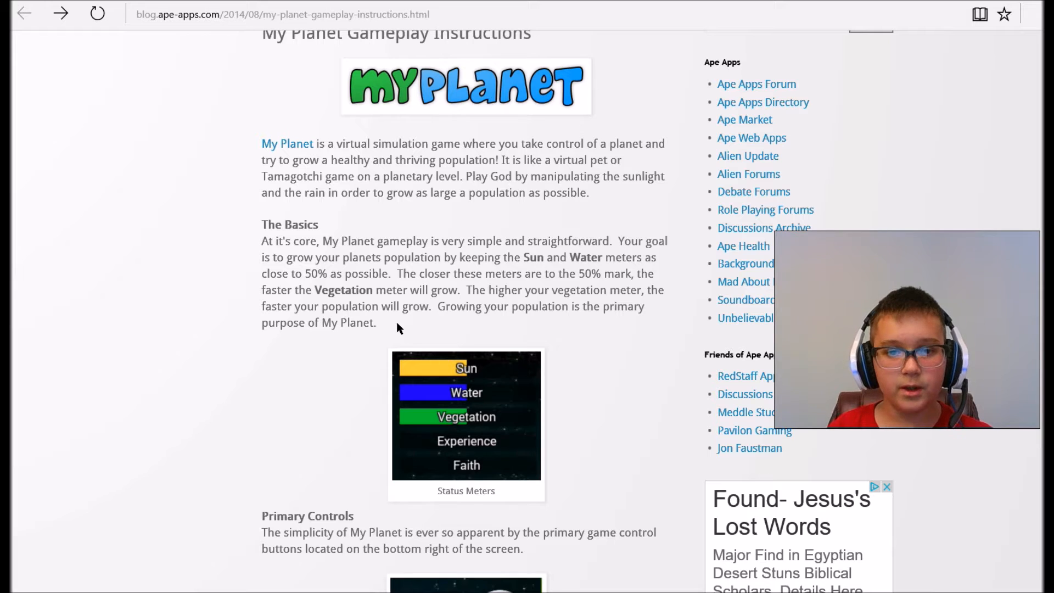
mouse_move(316, 339)
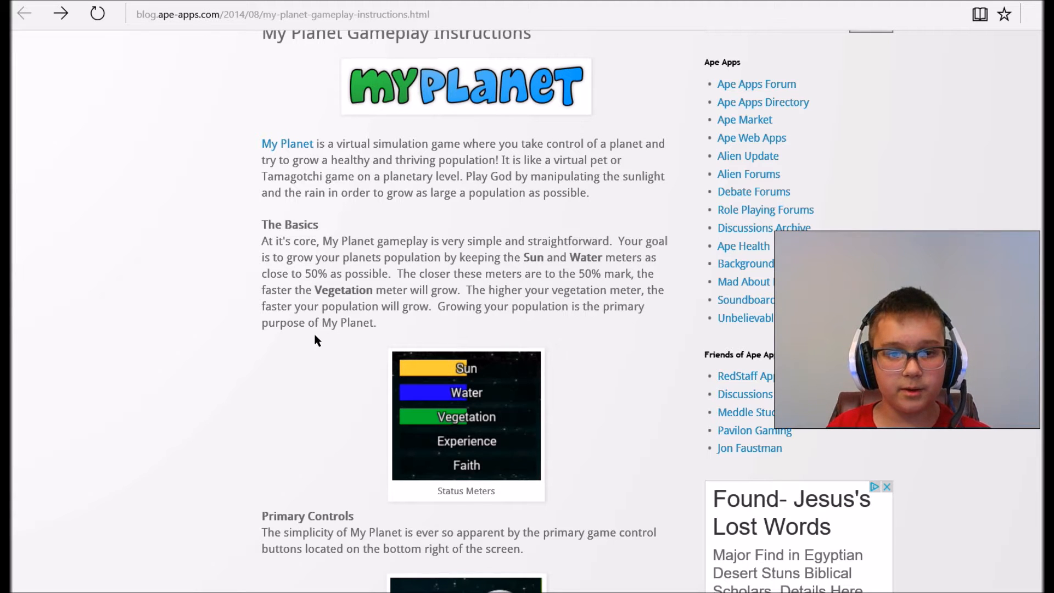
Scroll further past Primary Game Controls to the God Powers and Faith sections
scroll("down", 3)
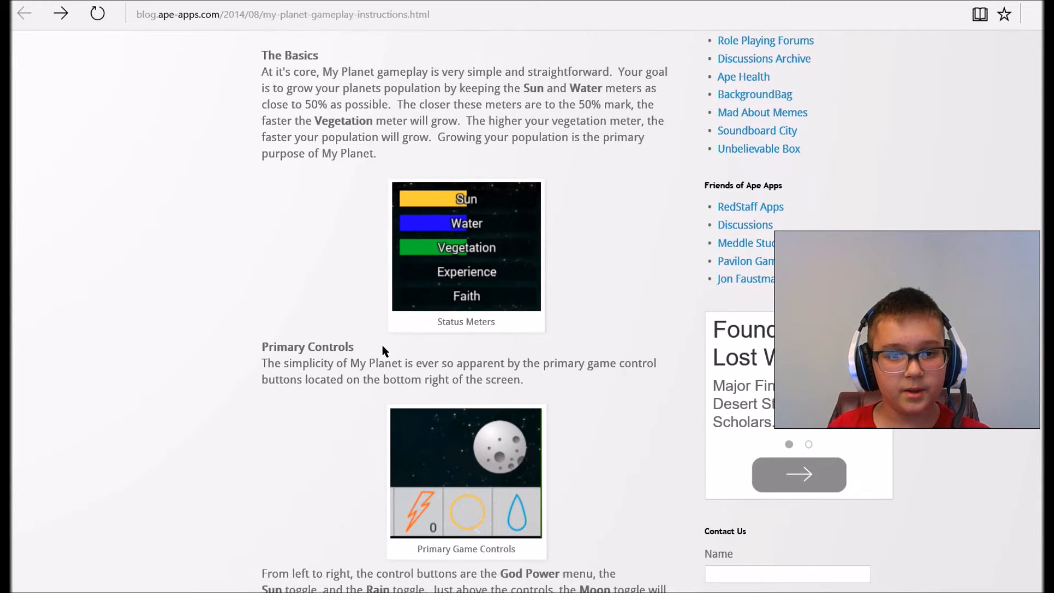
scroll("down", 3)
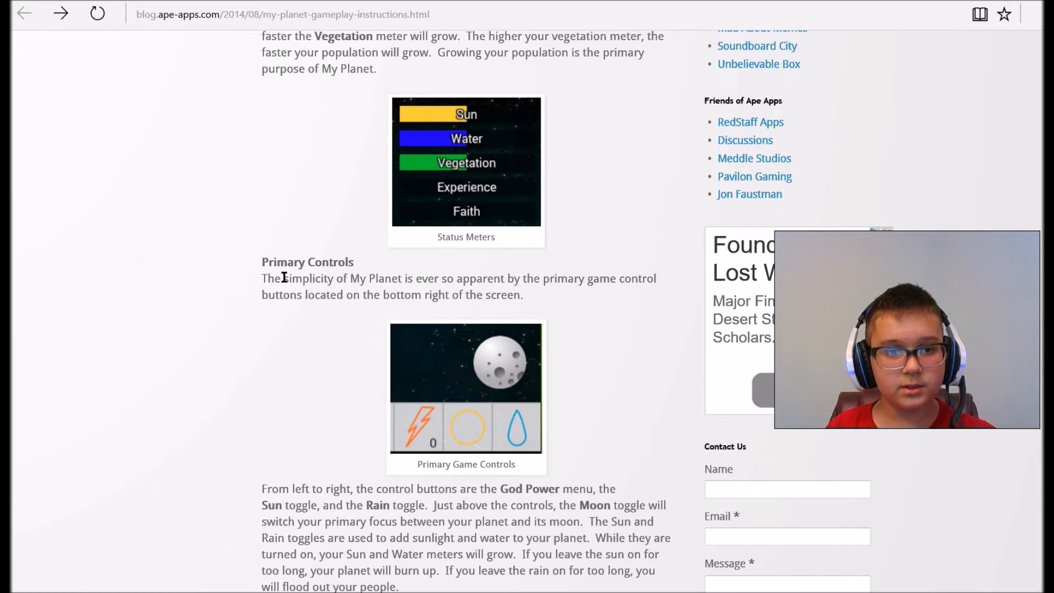
mouse_move(310, 348)
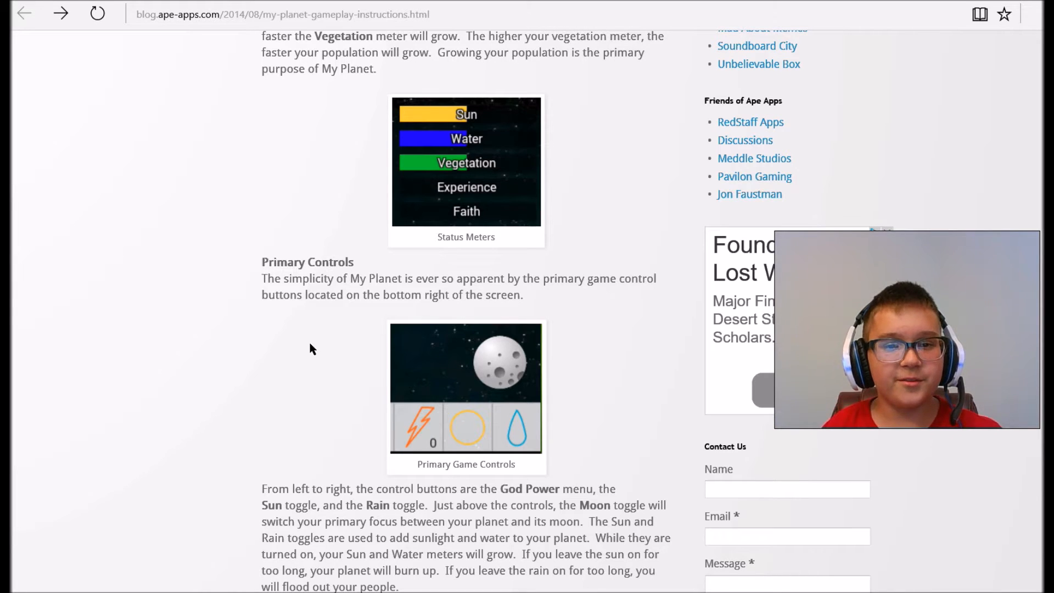
mouse_move(486, 283)
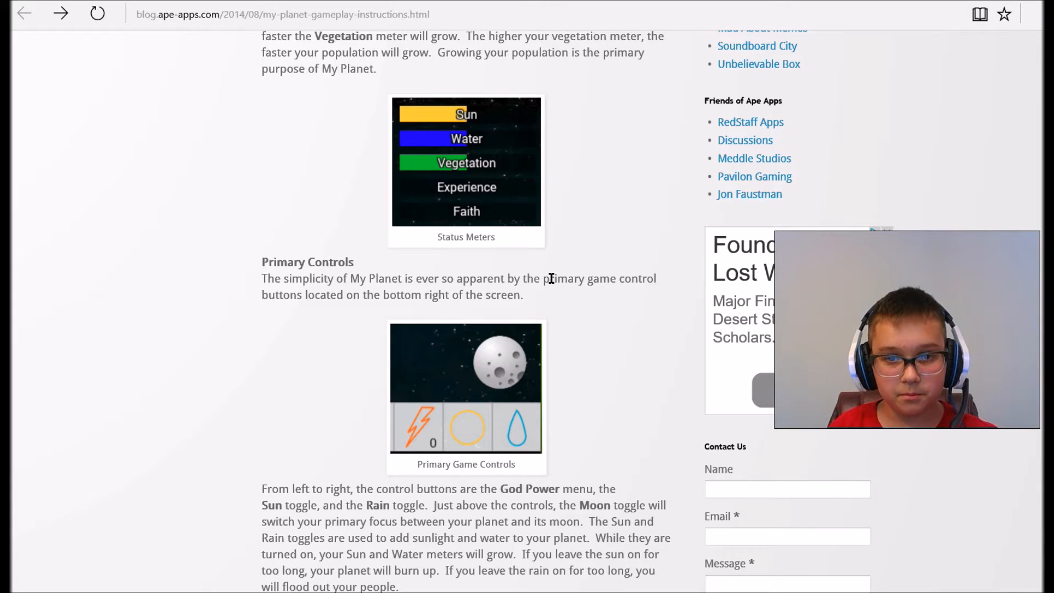
mouse_move(571, 303)
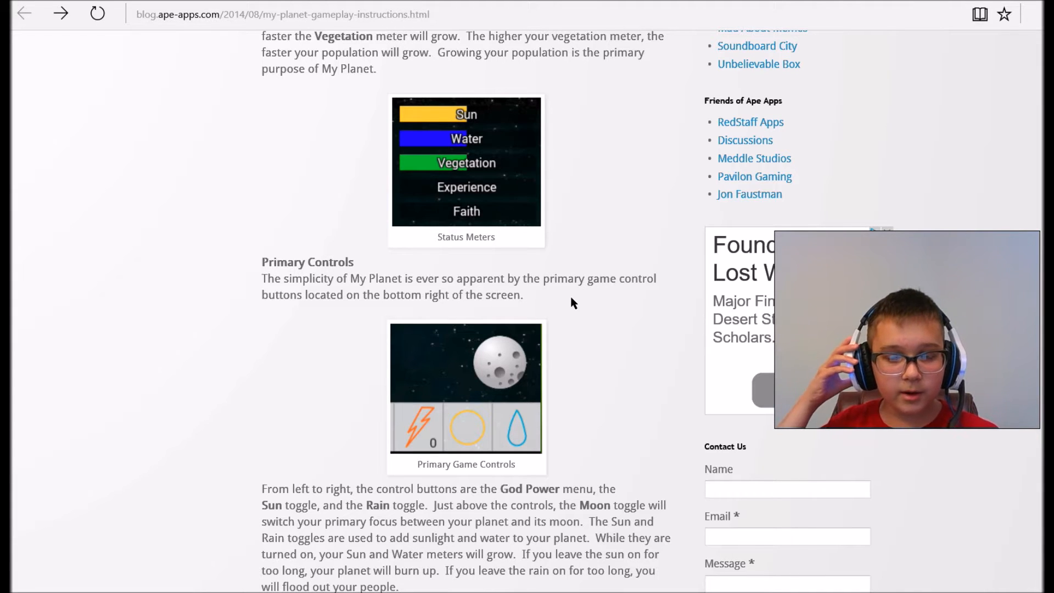
mouse_move(397, 306)
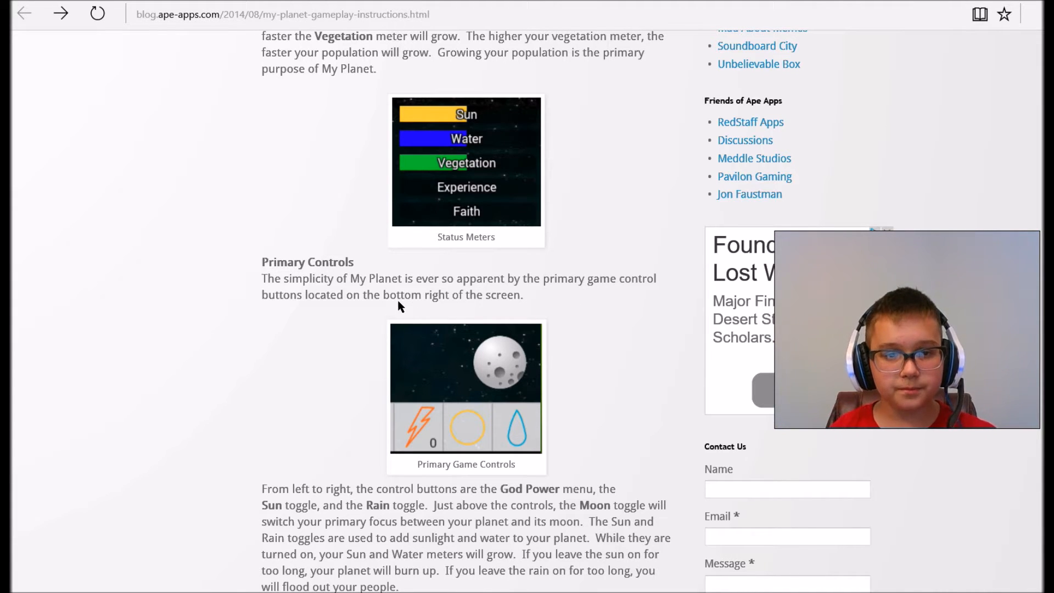
mouse_move(368, 355)
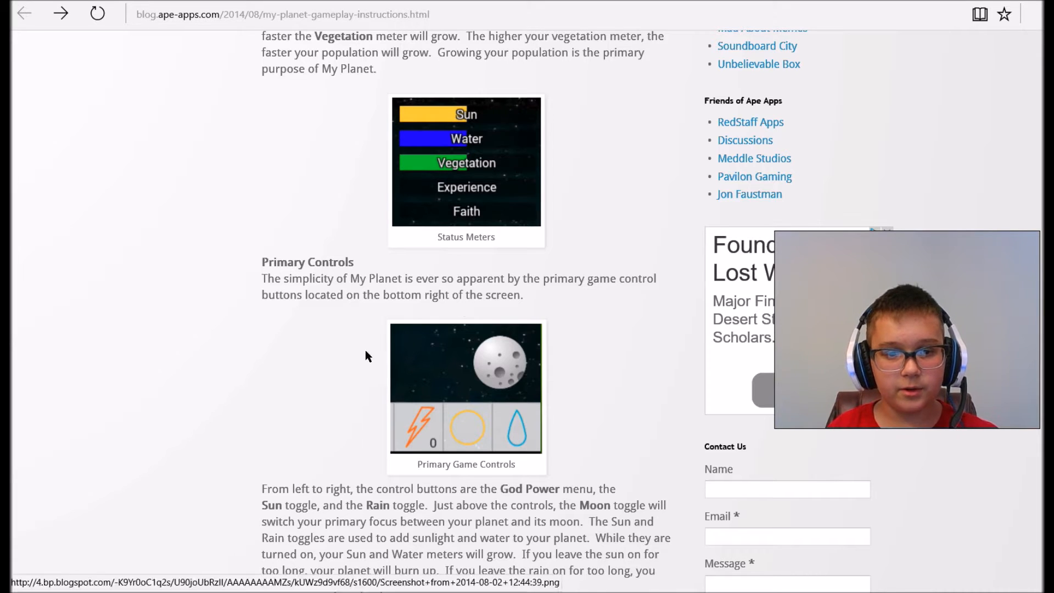
scroll("down", 3)
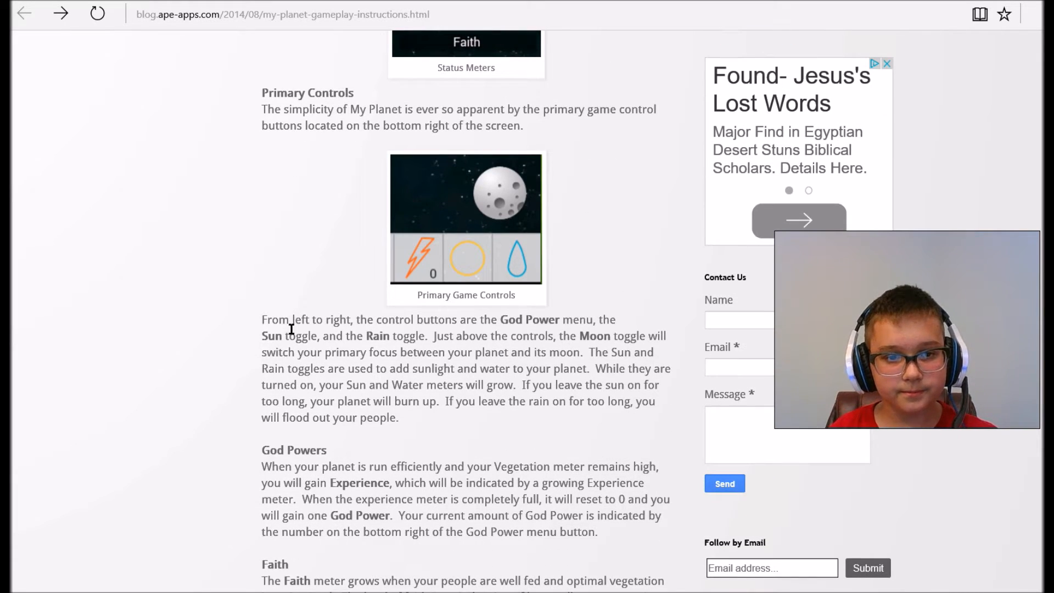
mouse_move(490, 329)
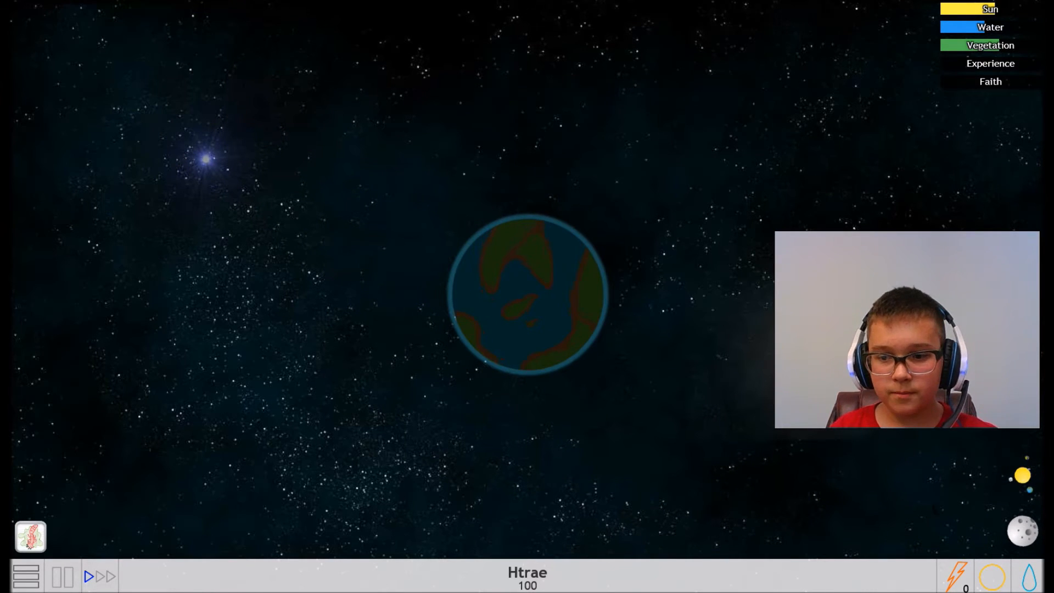
Browse the God Powers list on Htrae, including Super Nova and Equalizer
left_click(953, 576)
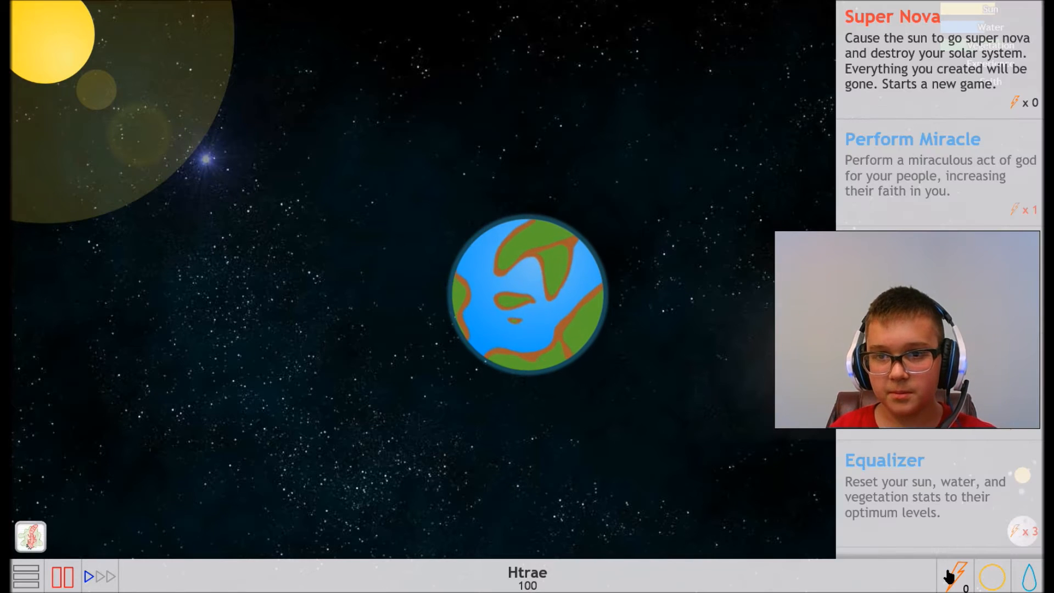
scroll("down", 3)
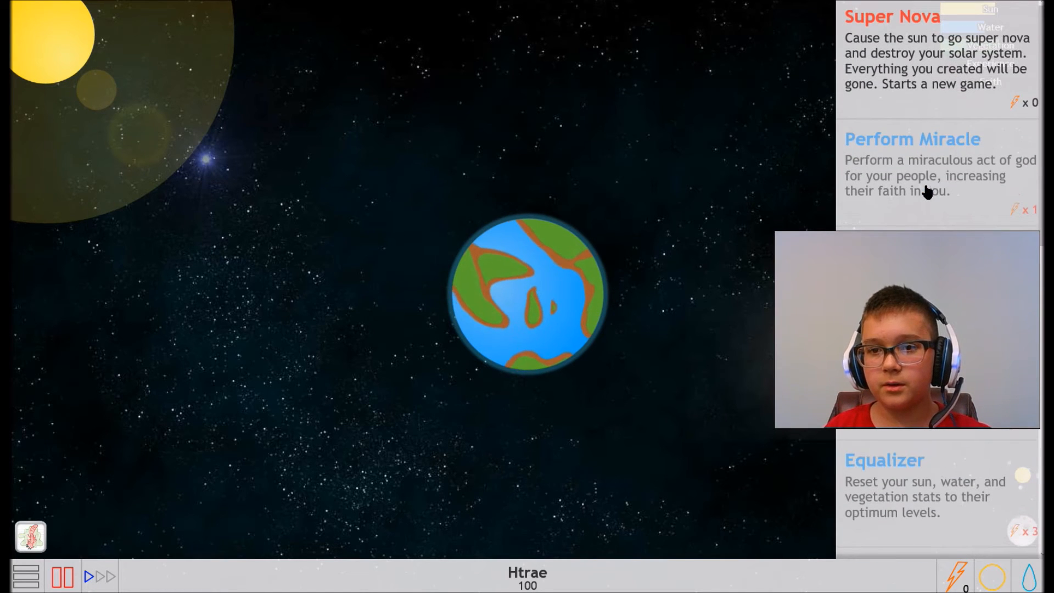
scroll("down", 3)
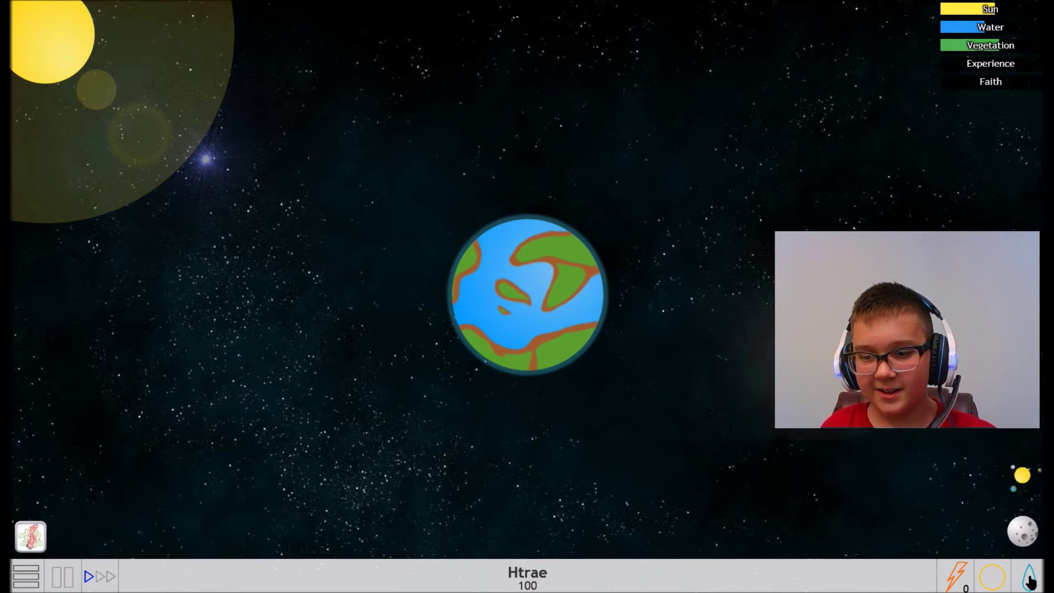
Start rain falling on Htrae so the Water meter climbs into the red
left_click(1030, 576)
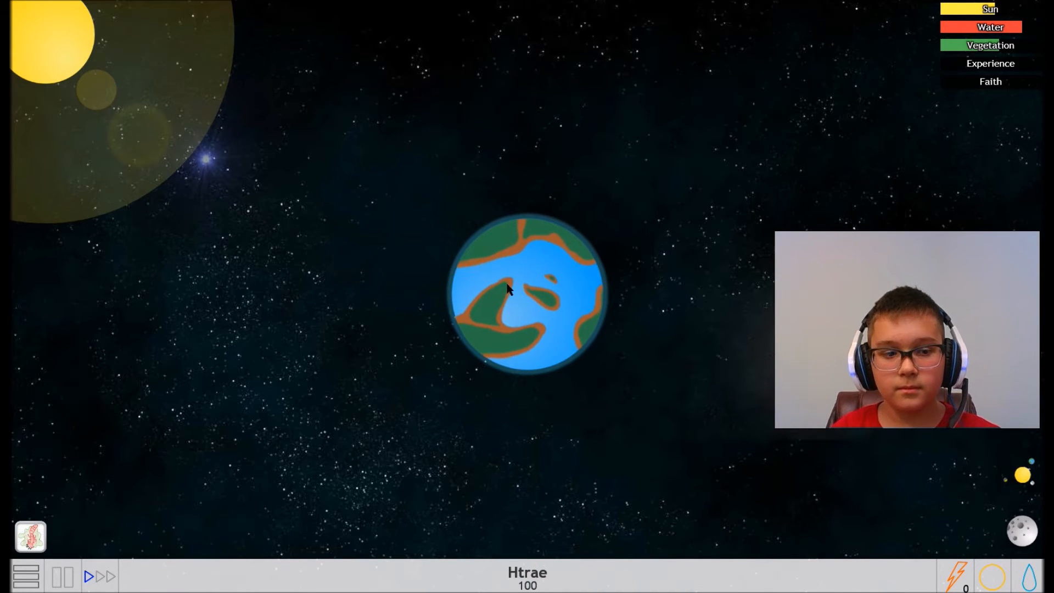
left_click(26, 576)
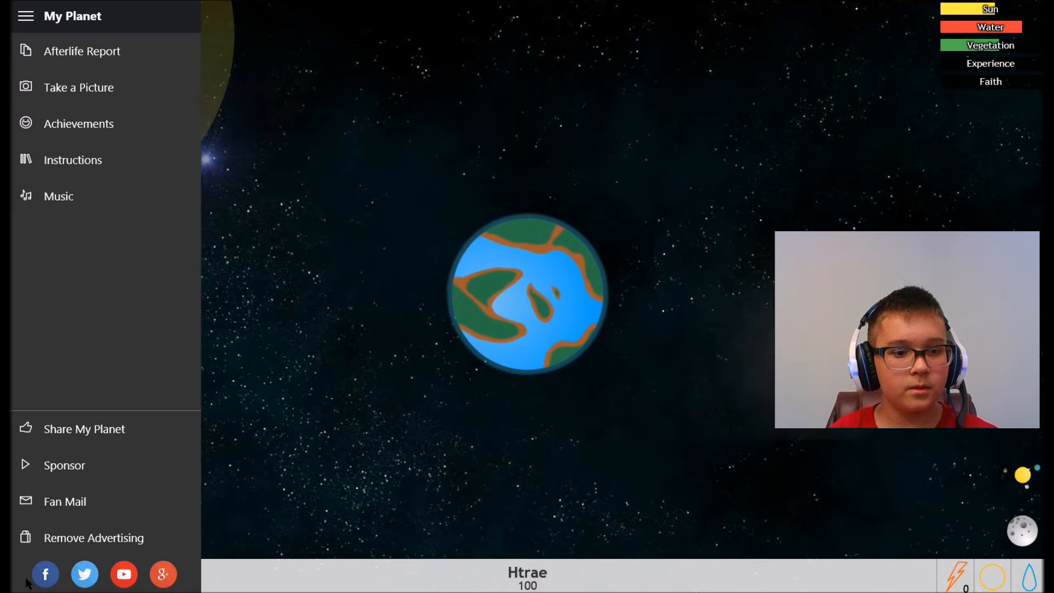
left_click(25, 16)
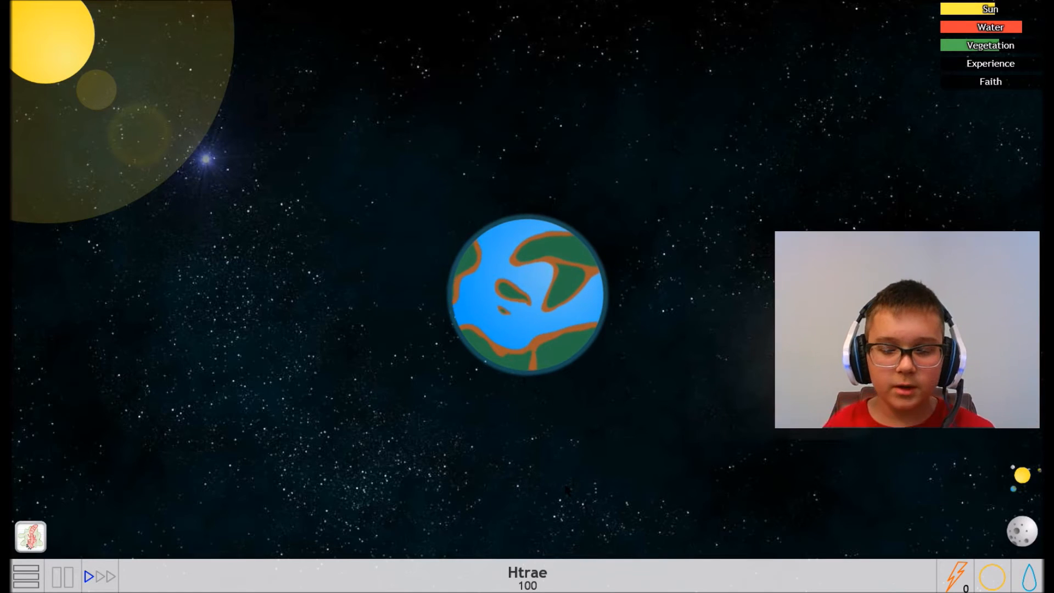
left_click(953, 577)
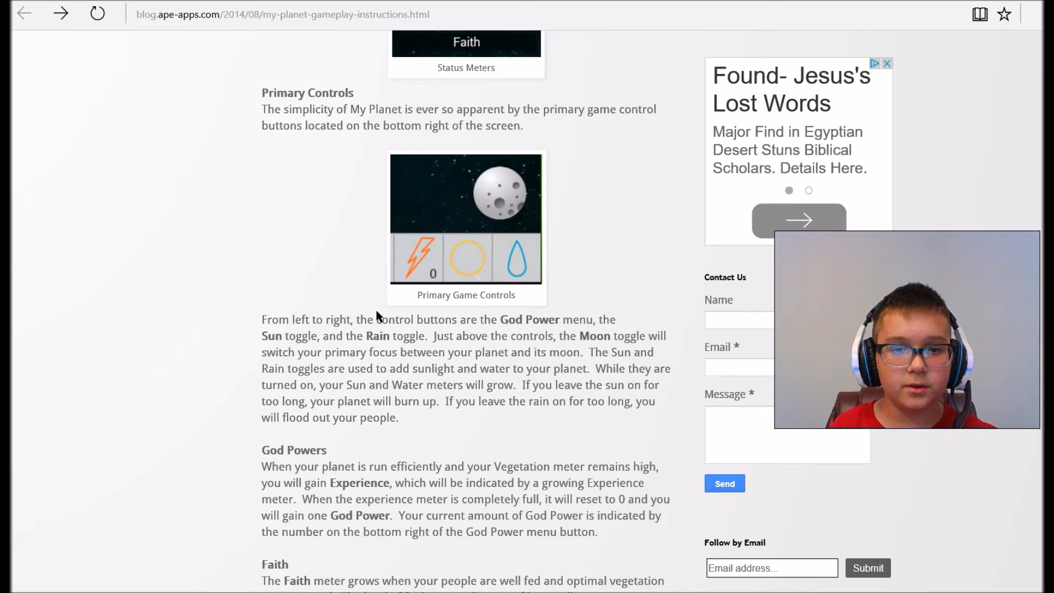
mouse_move(625, 330)
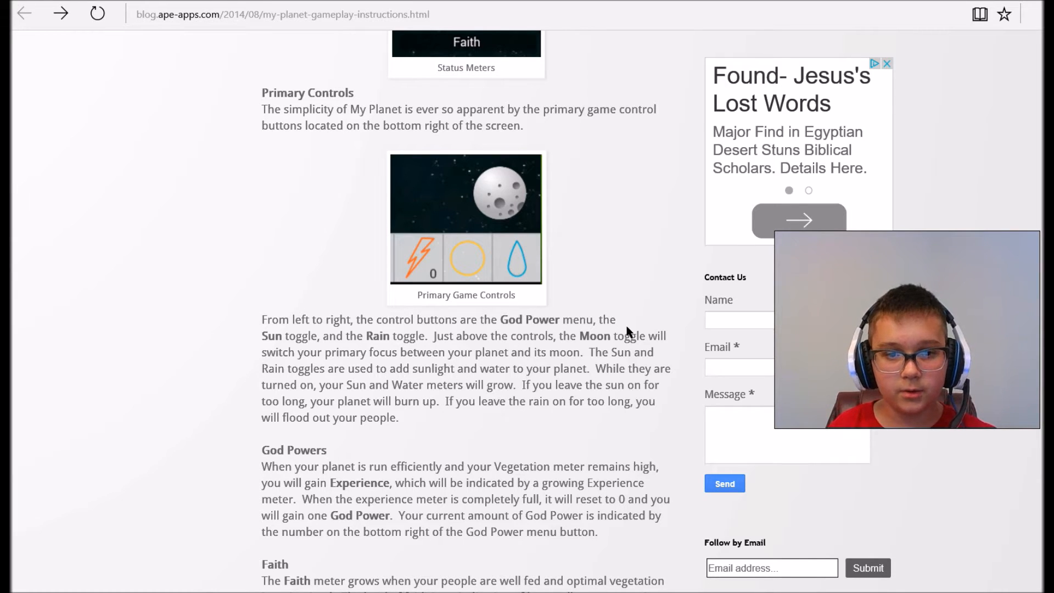
mouse_move(364, 336)
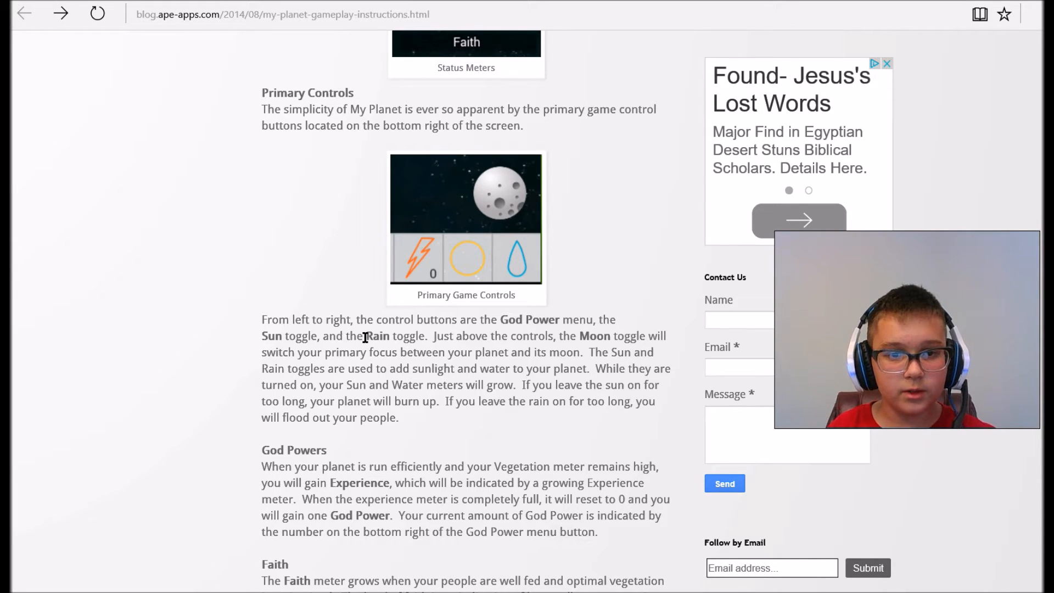
mouse_move(417, 273)
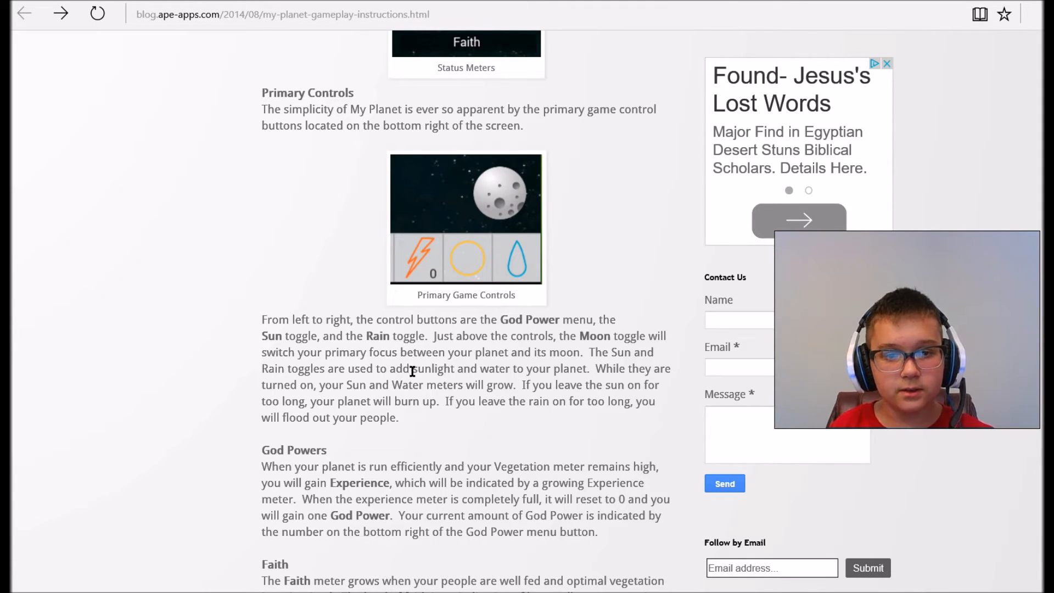
mouse_move(608, 368)
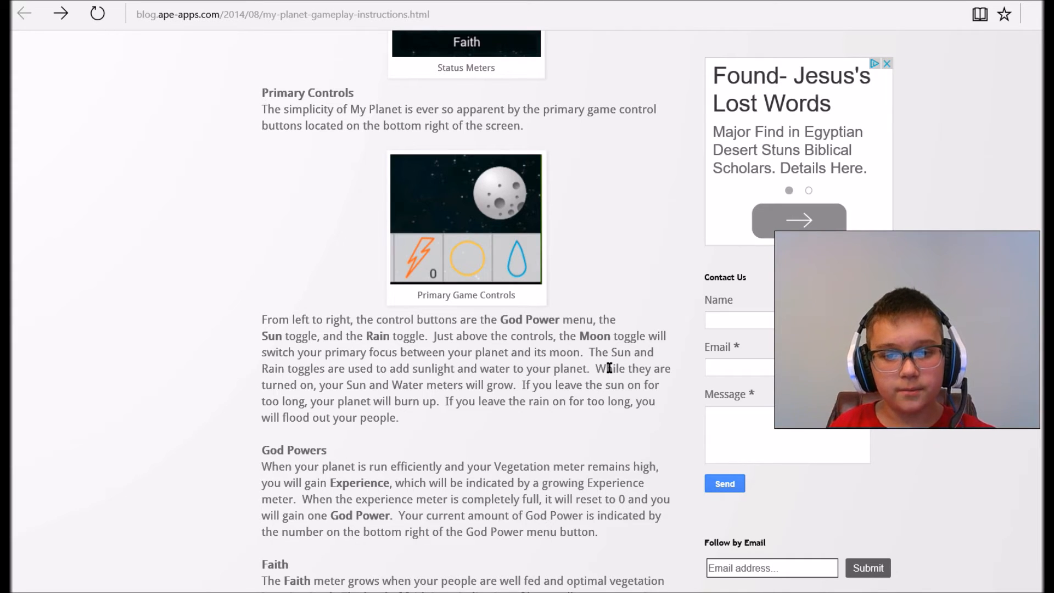
mouse_move(299, 397)
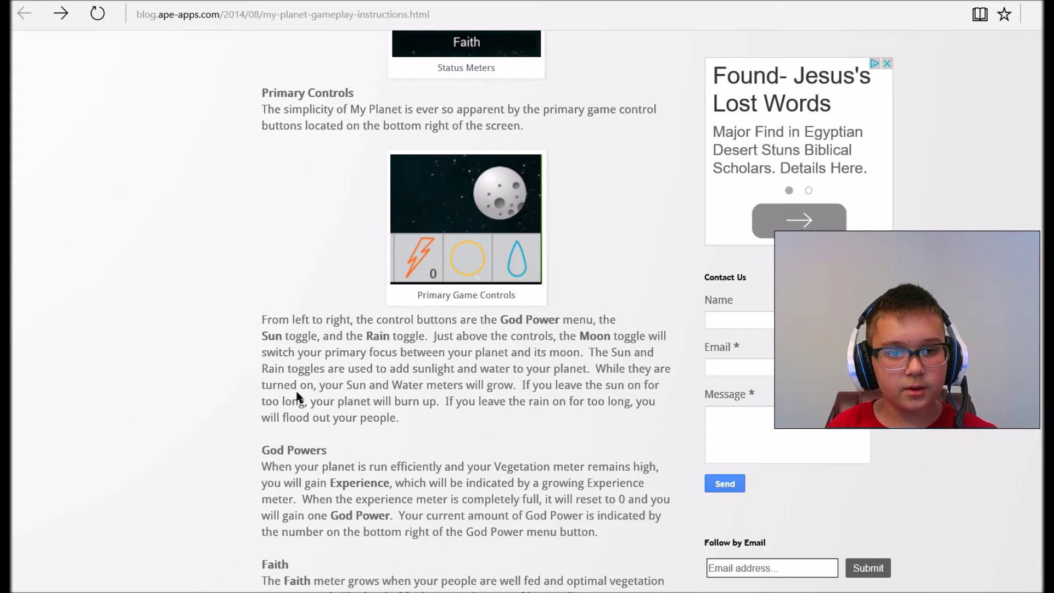
mouse_move(435, 399)
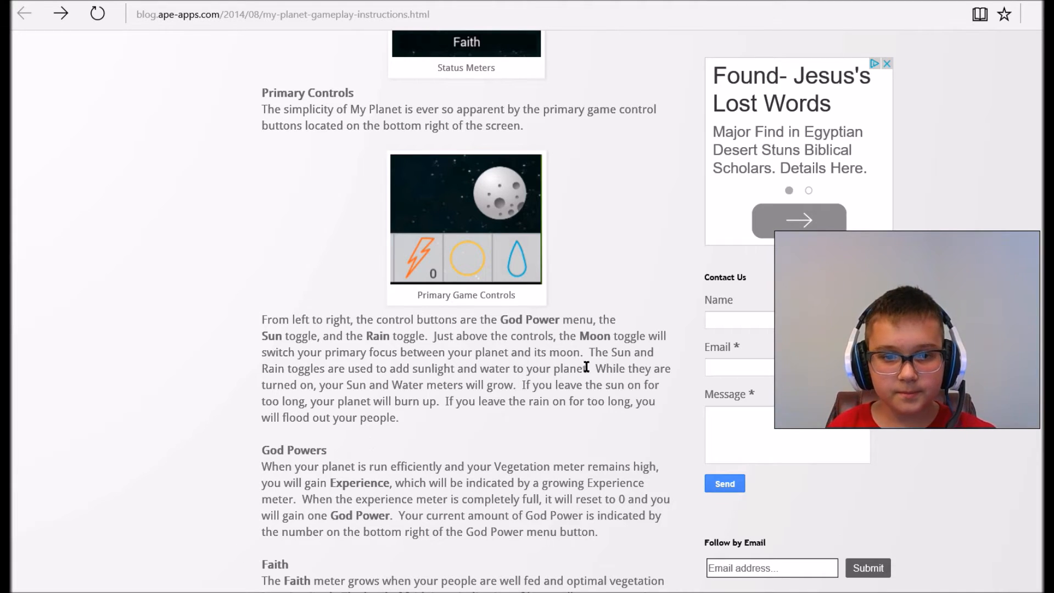
mouse_move(683, 377)
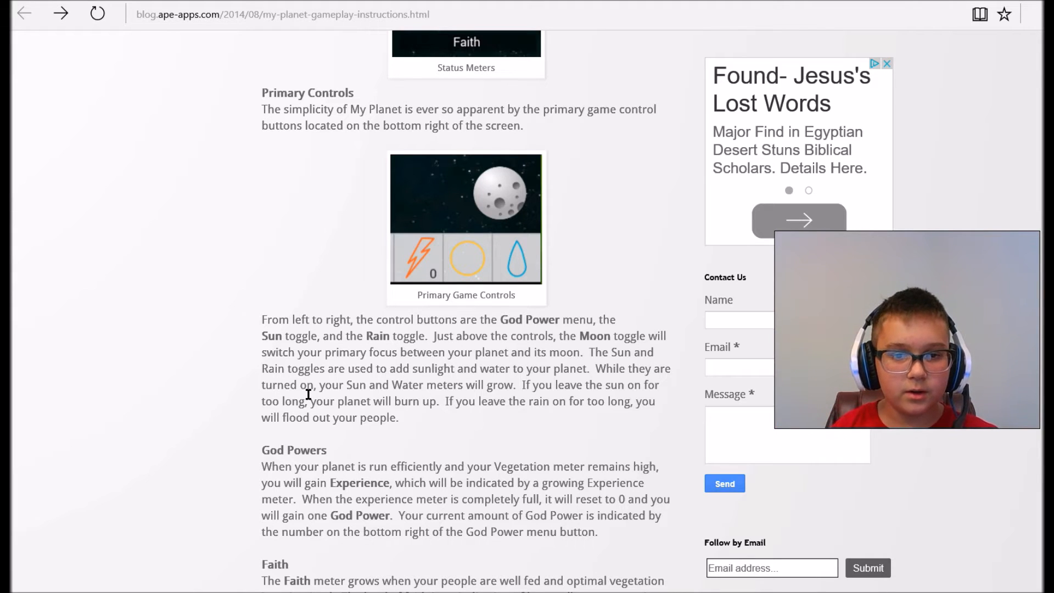
mouse_move(403, 430)
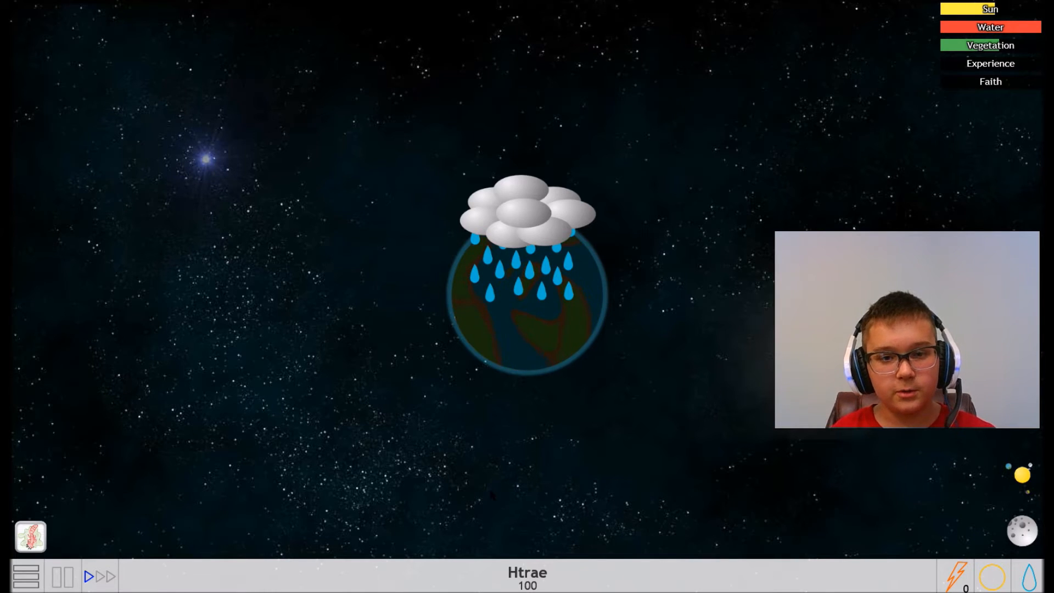
With population at 0, bring up the erase-saved-data confirmation for a new planet
left_click(100, 576)
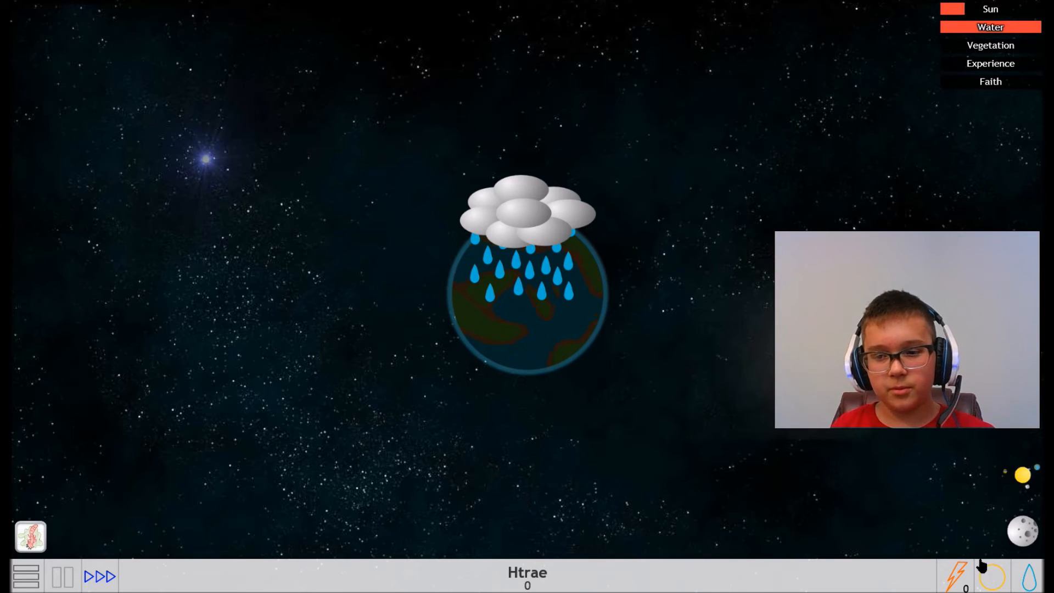
left_click(1030, 577)
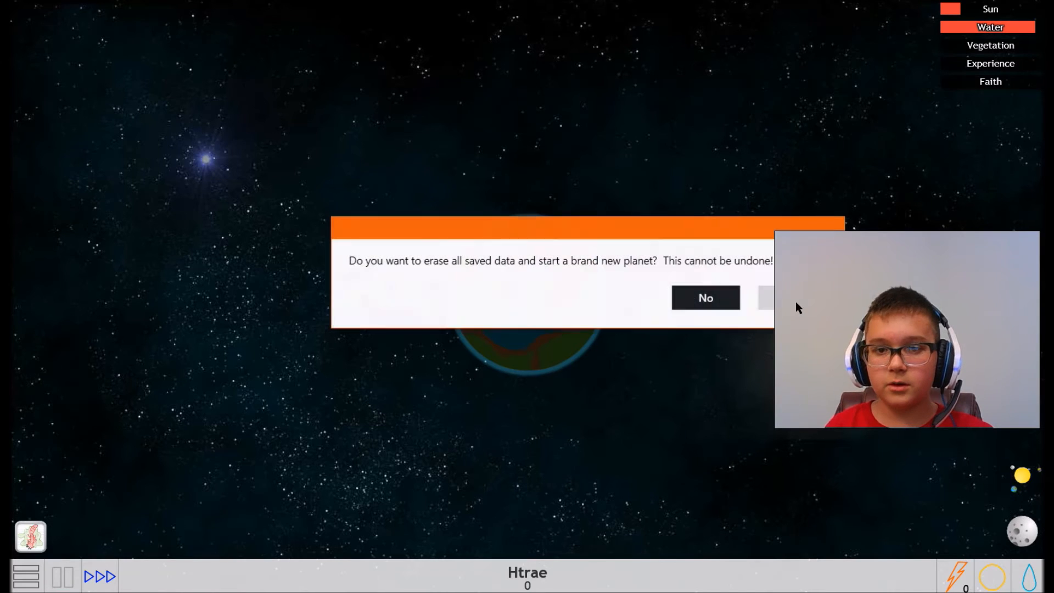
Erase the save to start a new planet 'My Planet' and shine sunlight on it
left_click(772, 297)
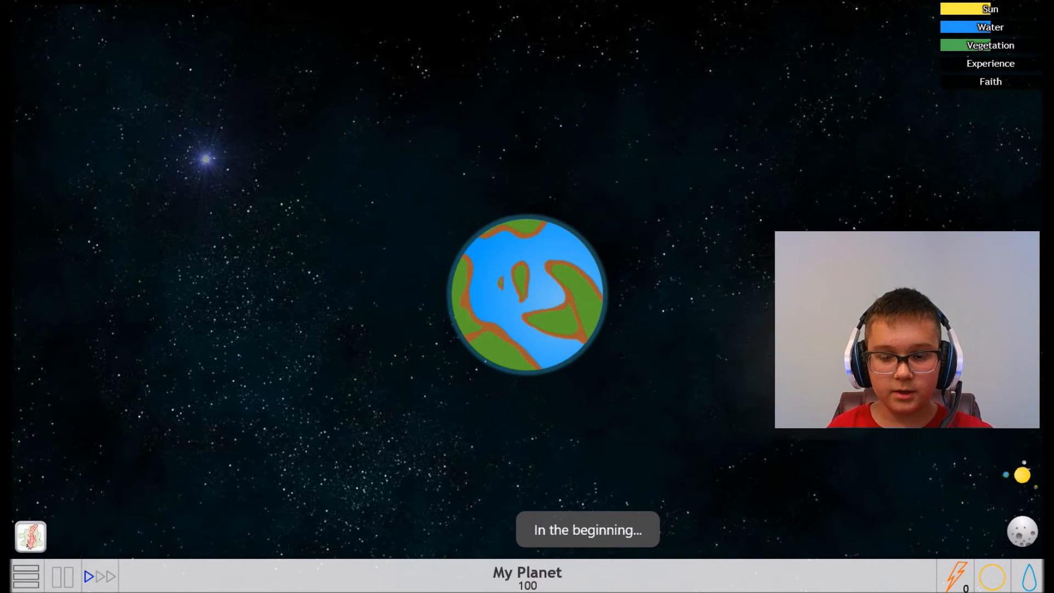
left_click(953, 576)
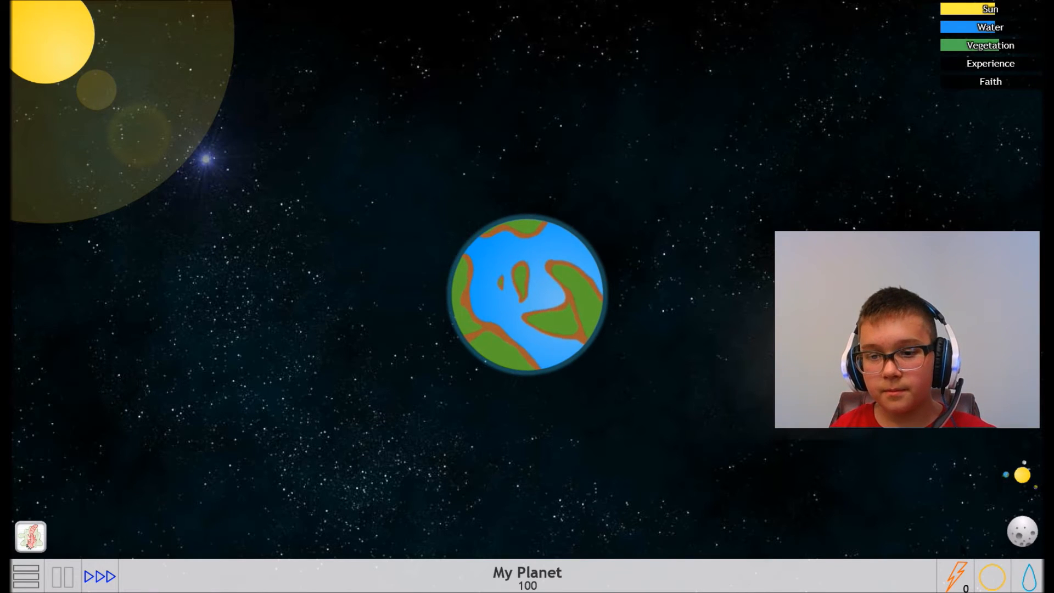
Speed time up and down and keep sunlight on while population grows from 100 to 160
left_click(1028, 577)
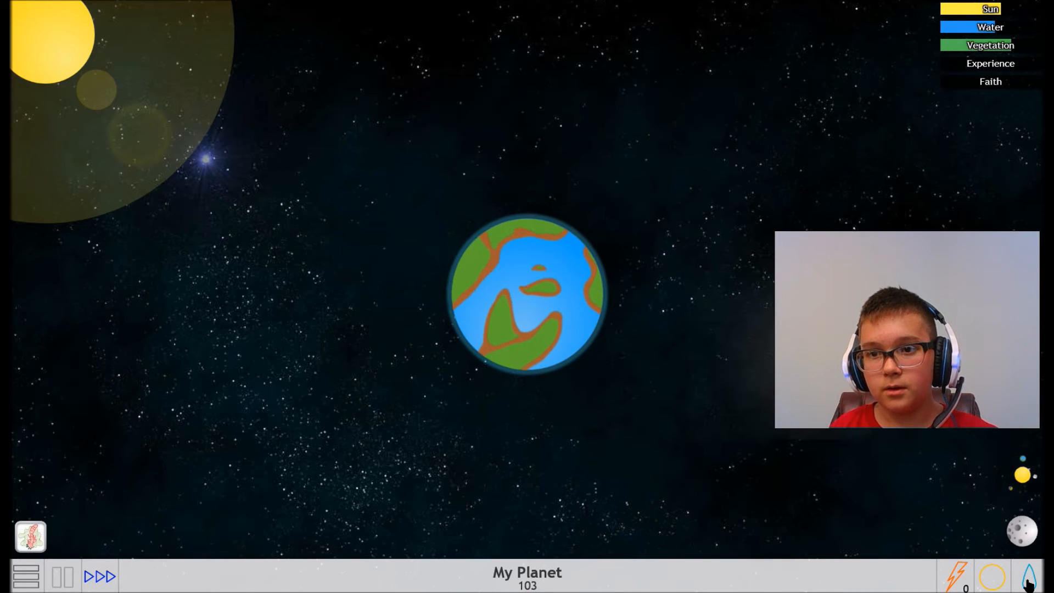
left_click(1026, 576)
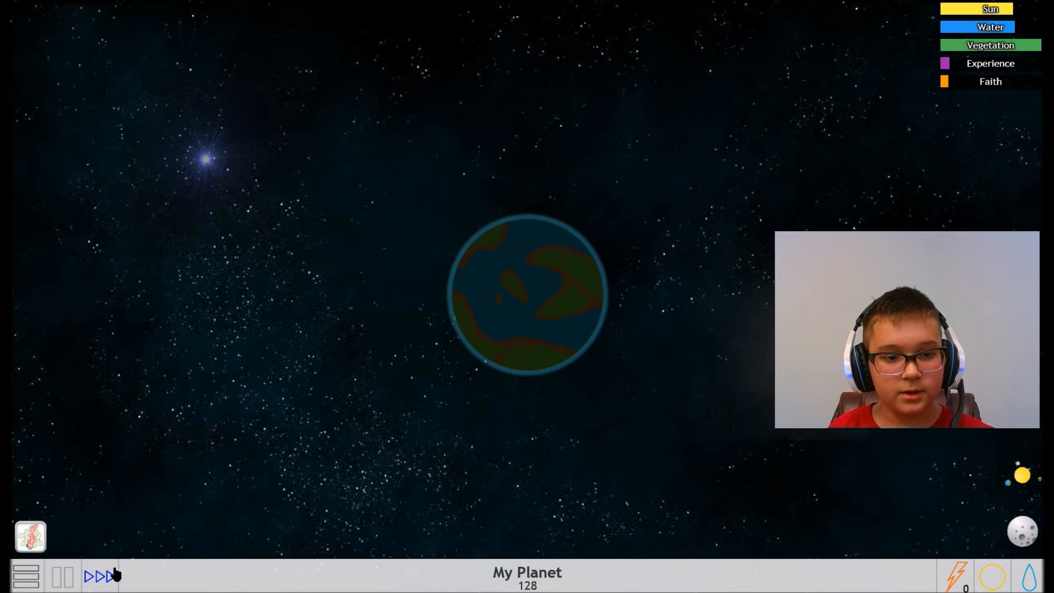
left_click(97, 577)
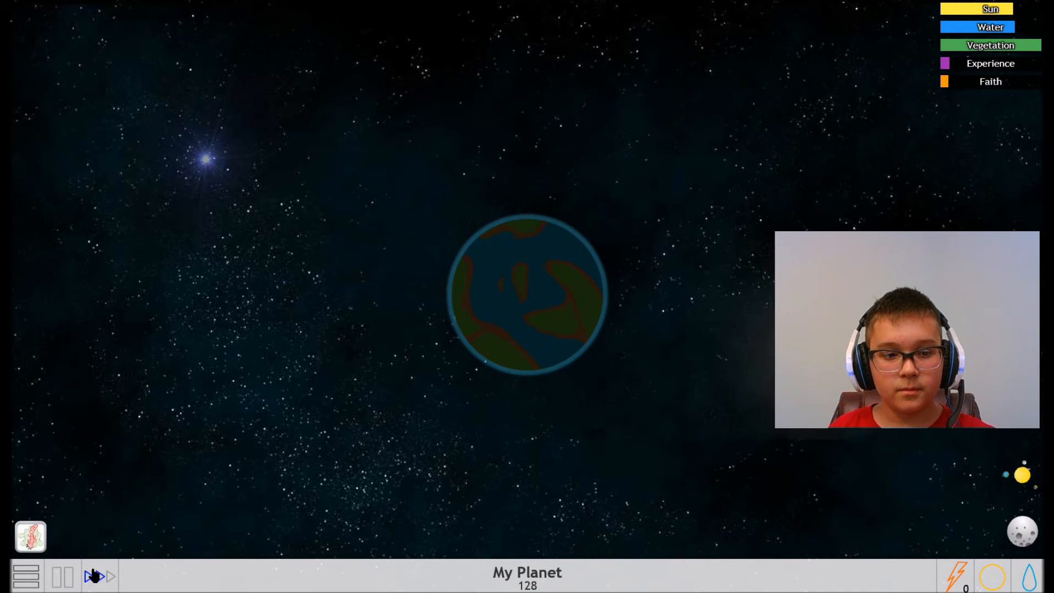
left_click(99, 576)
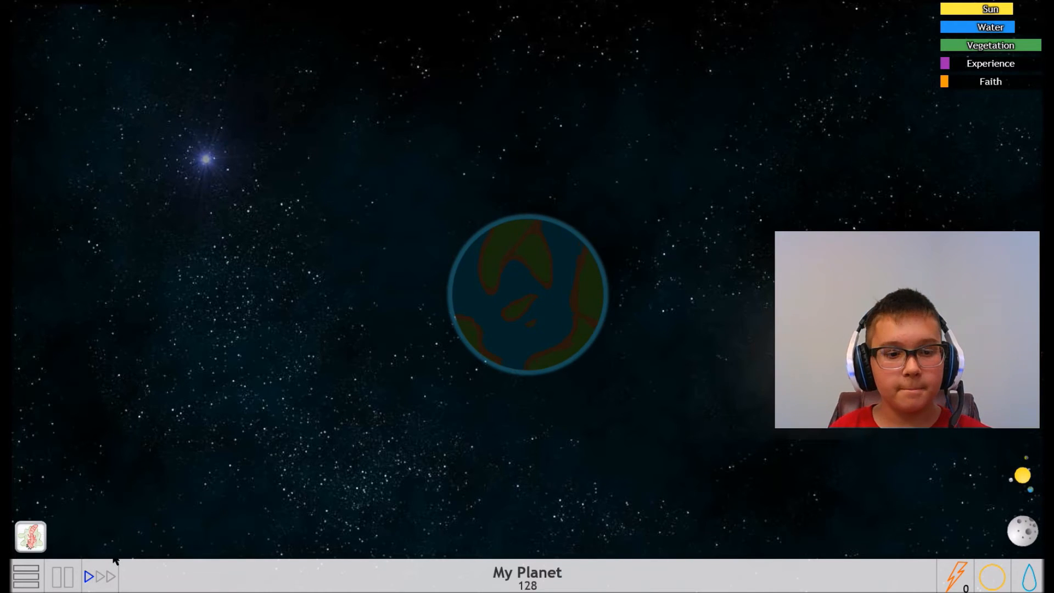
left_click(99, 576)
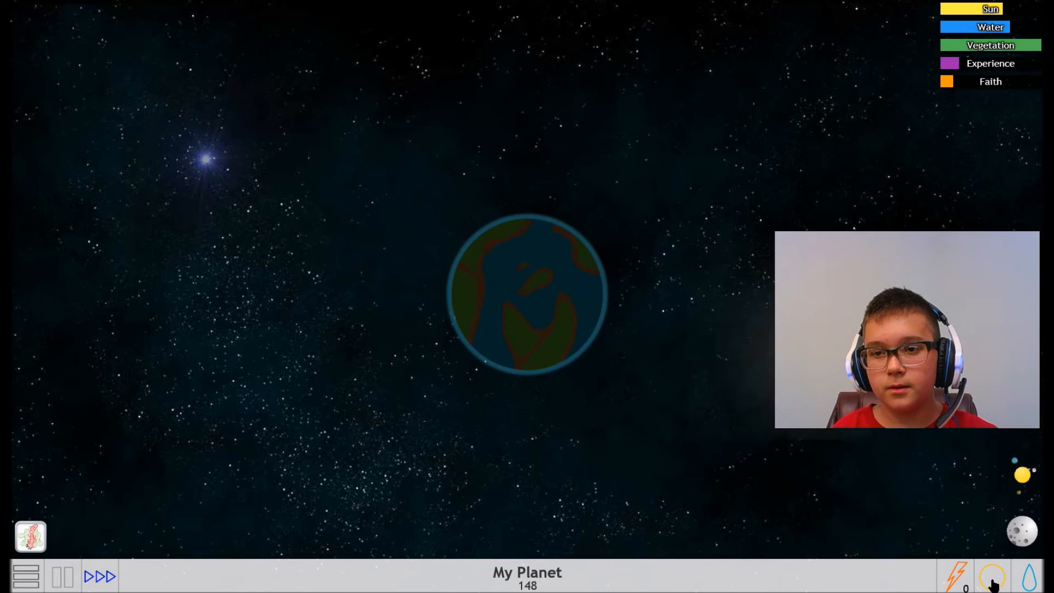
left_click(1029, 576)
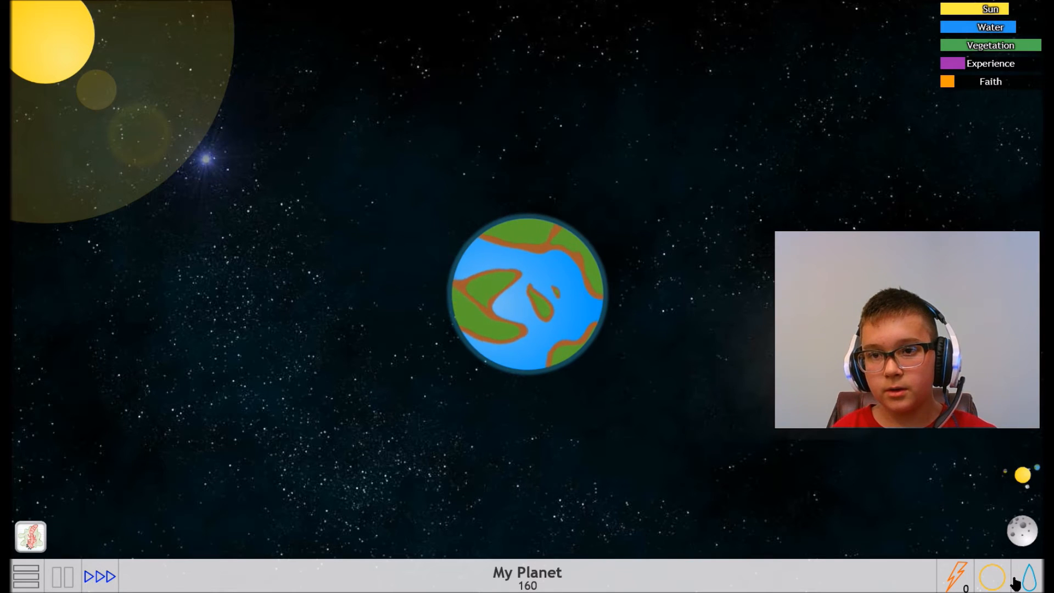
Toggle the Sun off when its meter overheats and back on, until population passes 500
left_click(1027, 576)
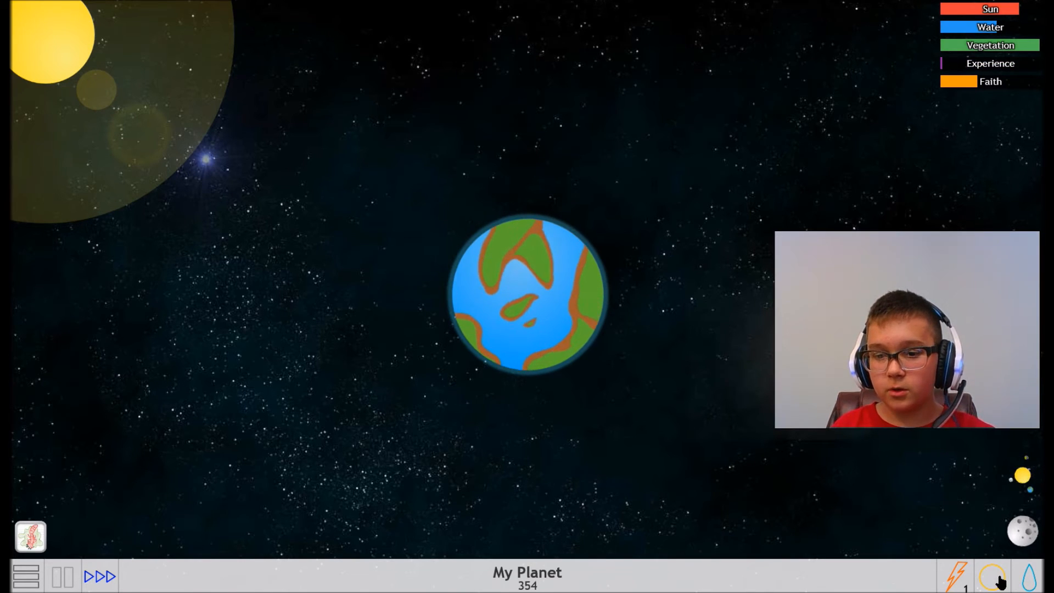
left_click(1031, 576)
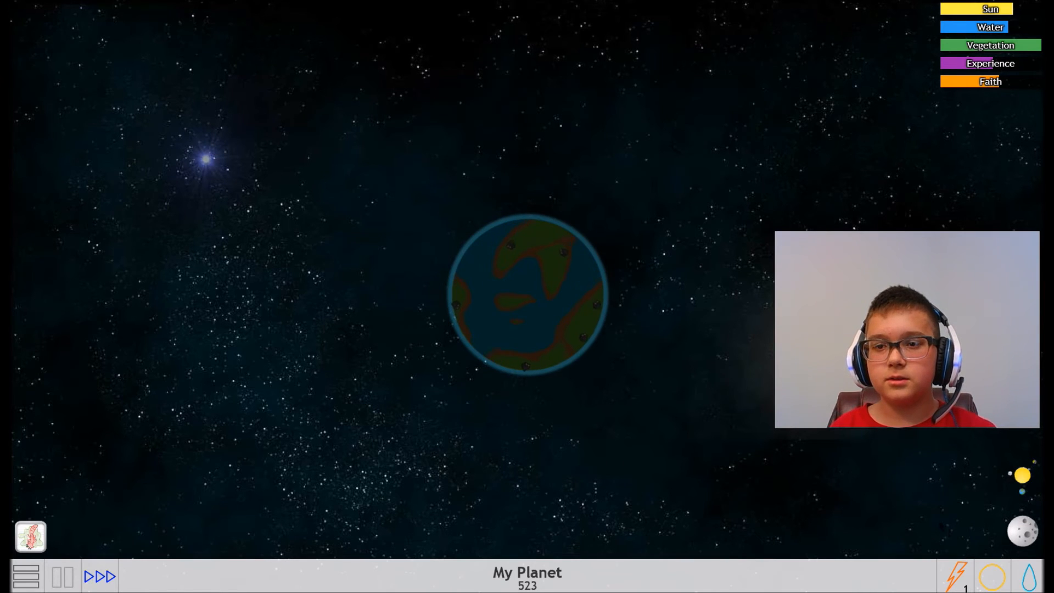
left_click(1028, 576)
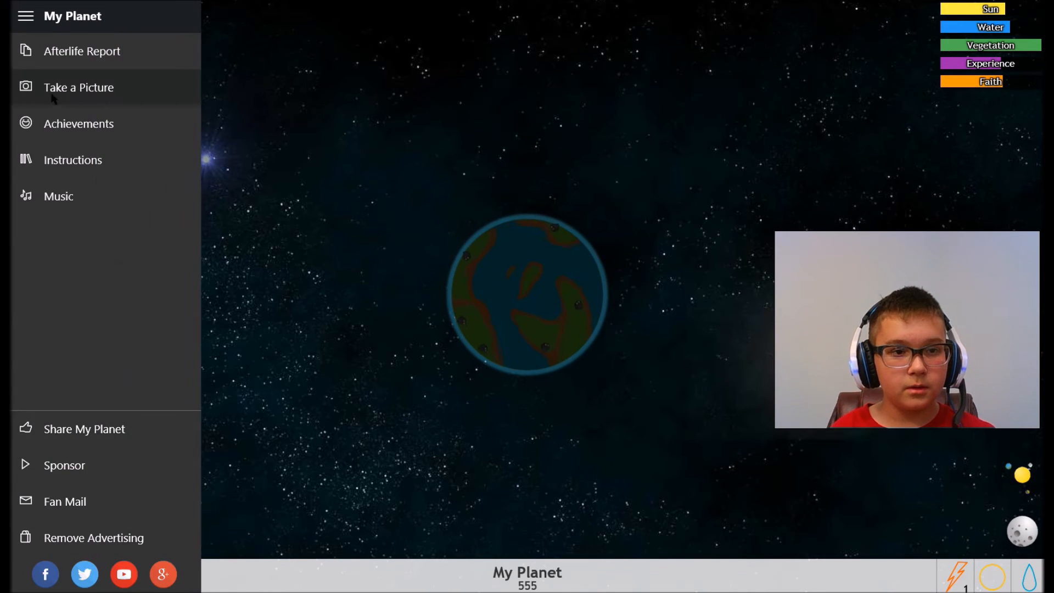
Review the achievements list showing New Civilization unlocked, then close it
left_click(79, 123)
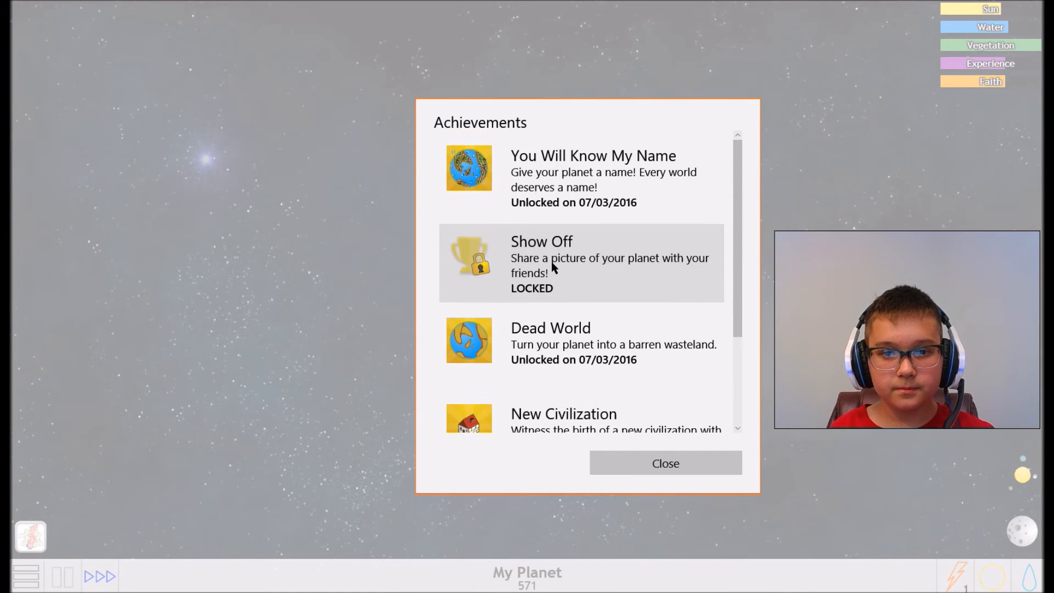
mouse_move(598, 177)
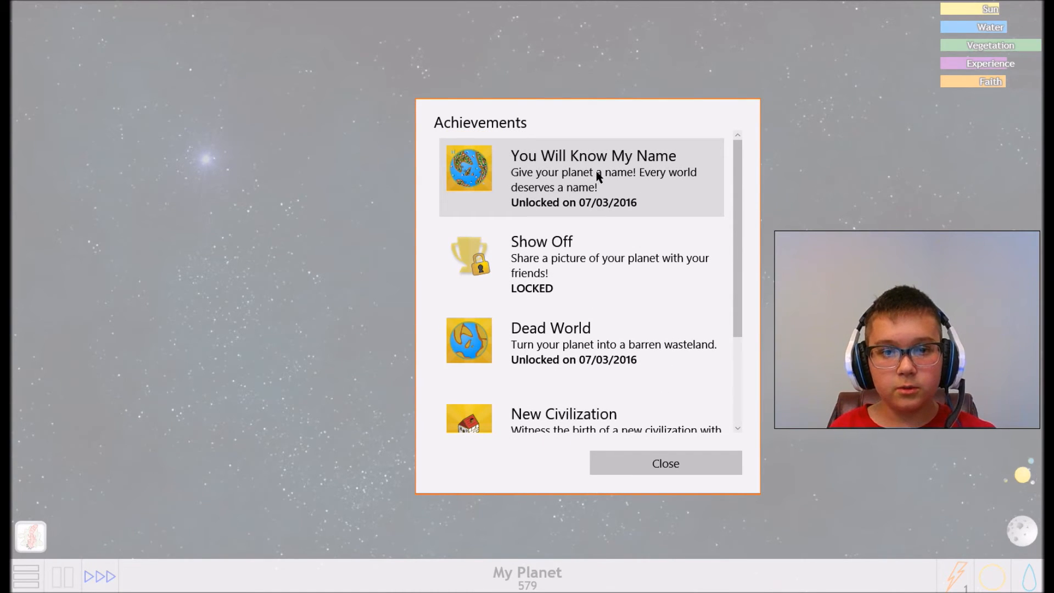
scroll("down", 3)
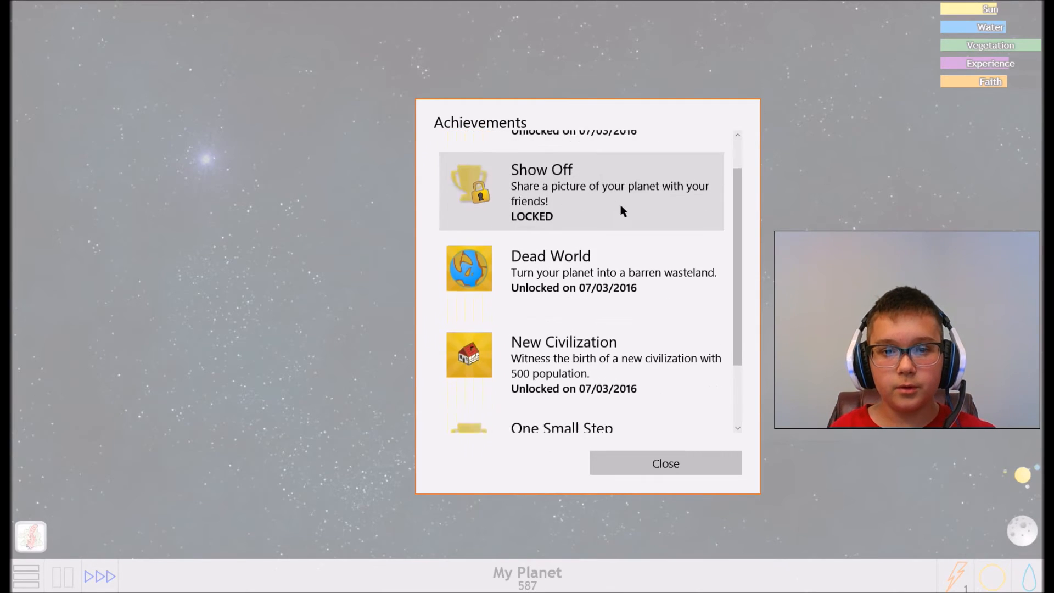
scroll("down", 3)
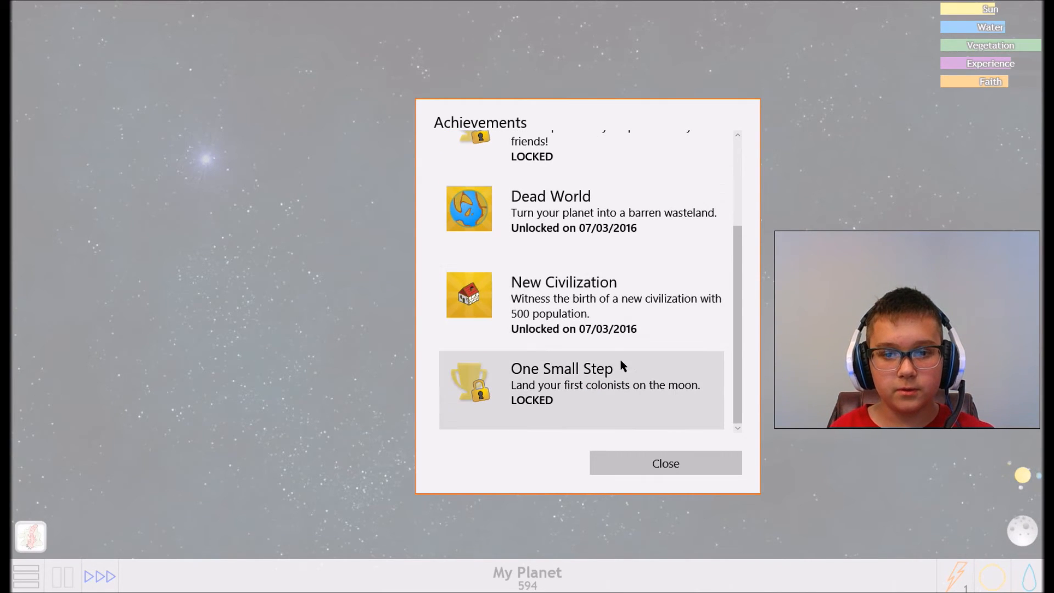
mouse_move(500, 373)
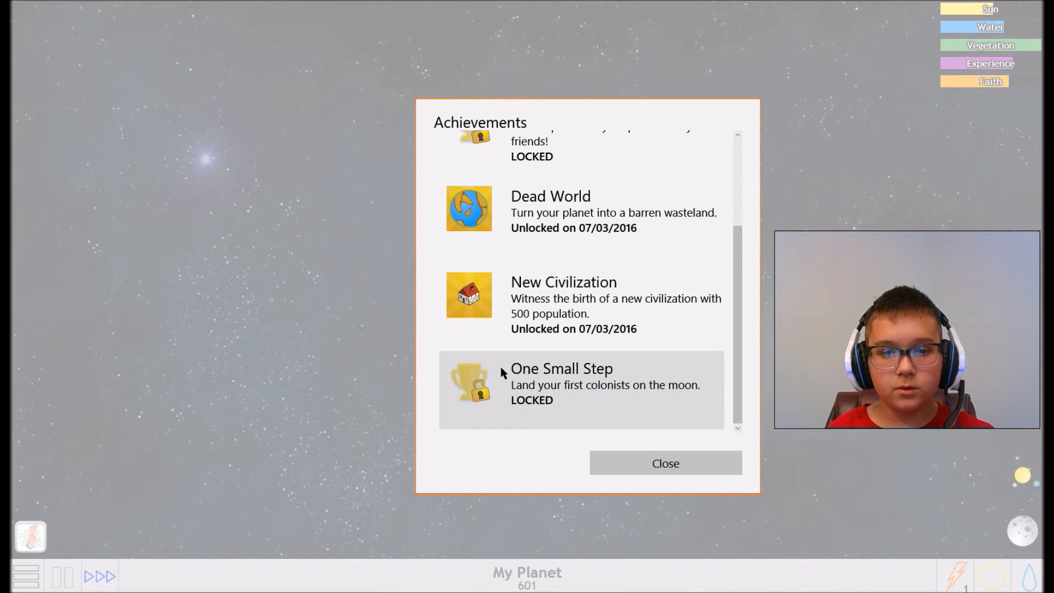
scroll("up", 3)
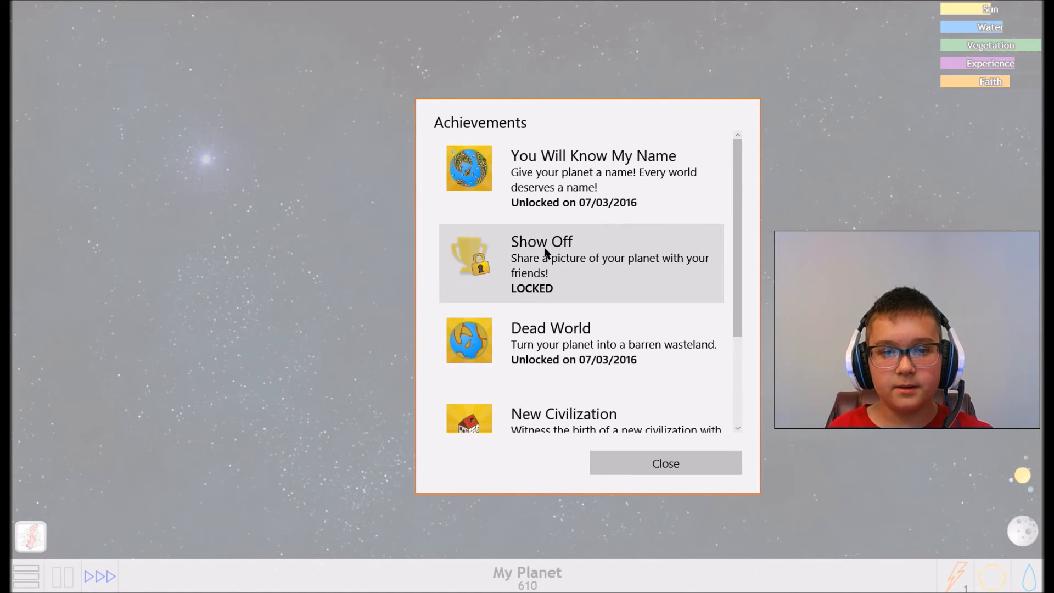
scroll("down", 3)
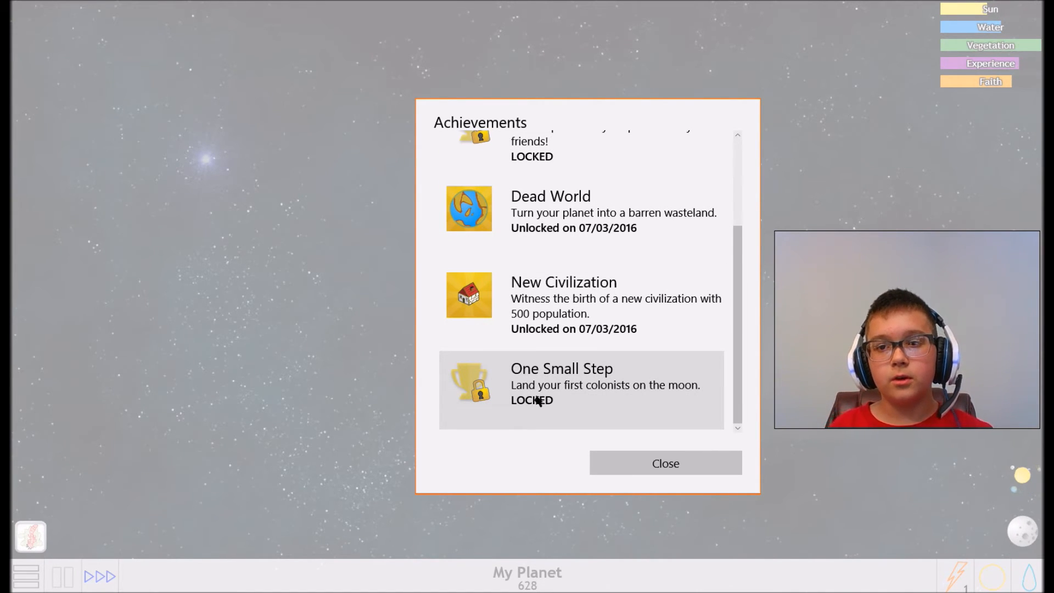
left_click(663, 463)
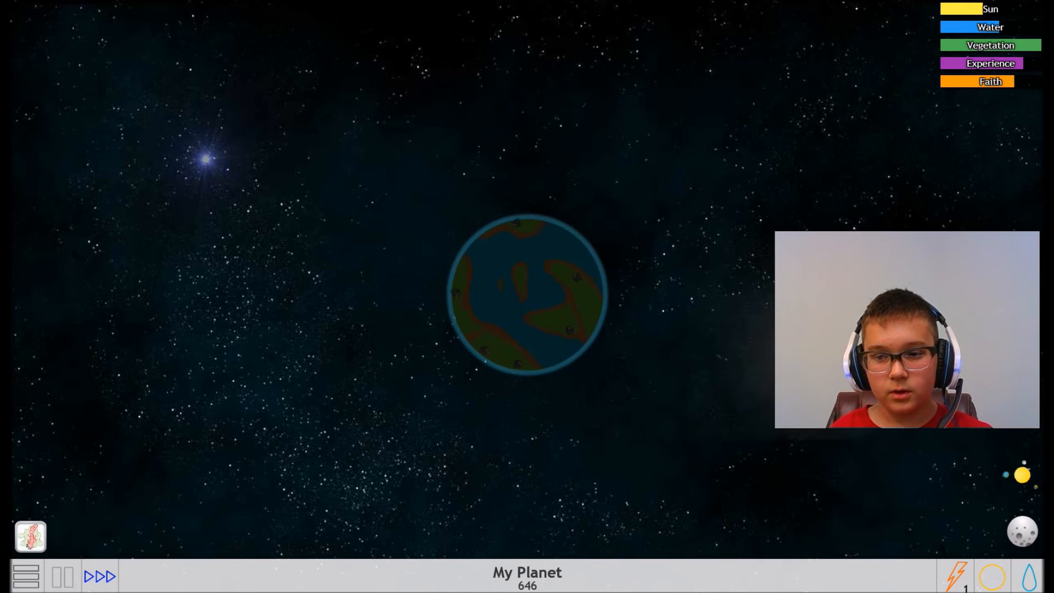
Toggle the bottom-bar Sun and Rain controls while population grows past 1100 to 1136
left_click(1019, 531)
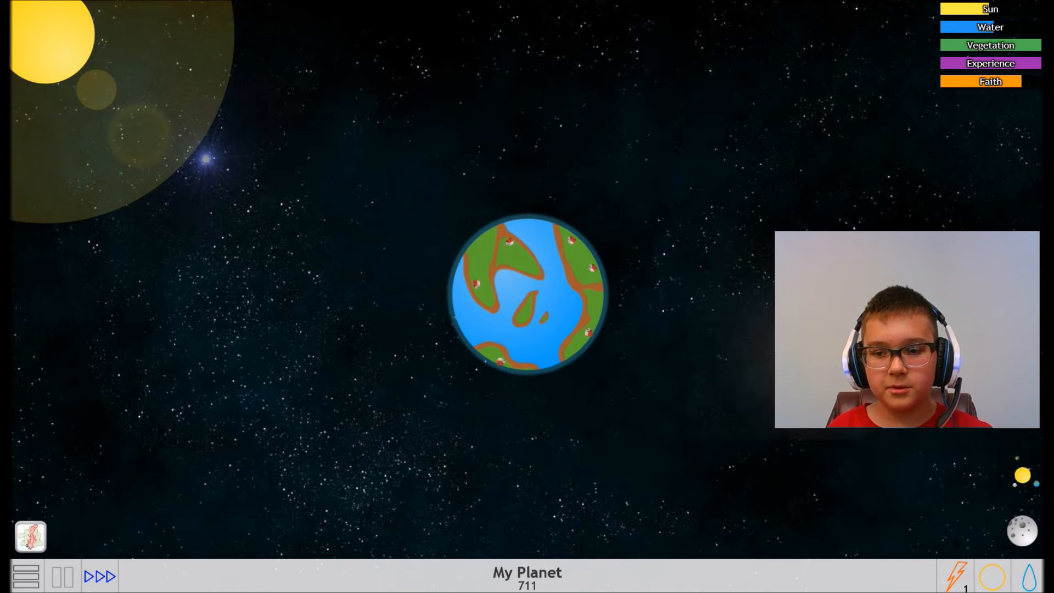
left_click(1028, 577)
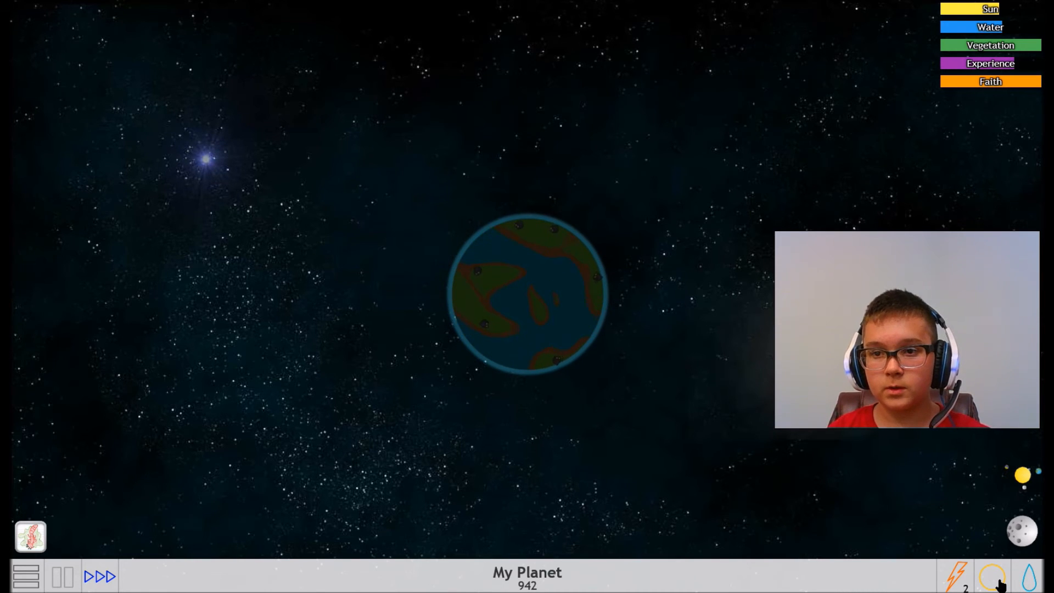
left_click(1028, 576)
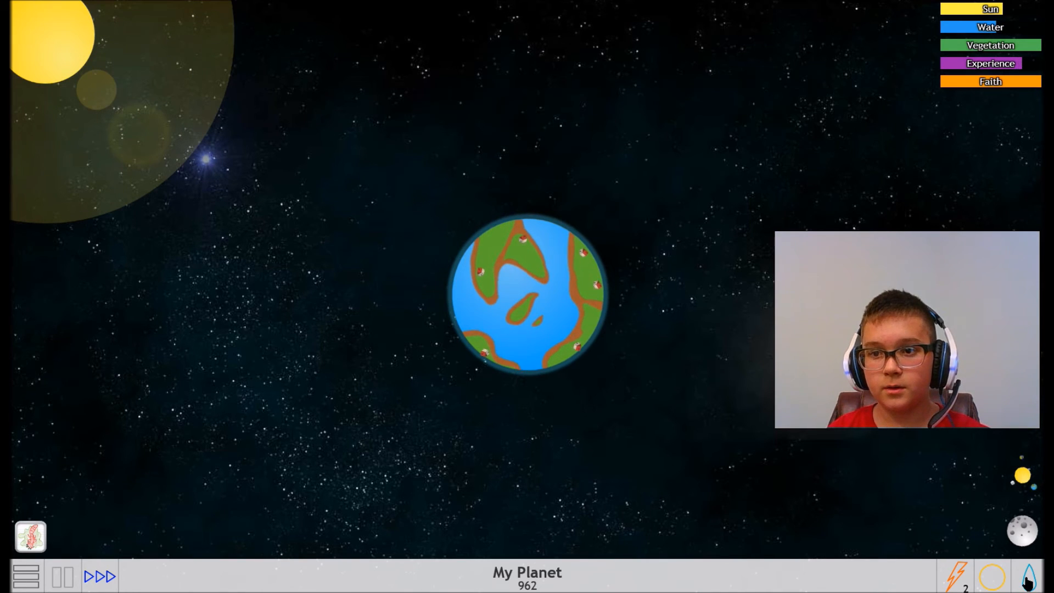
left_click(1028, 576)
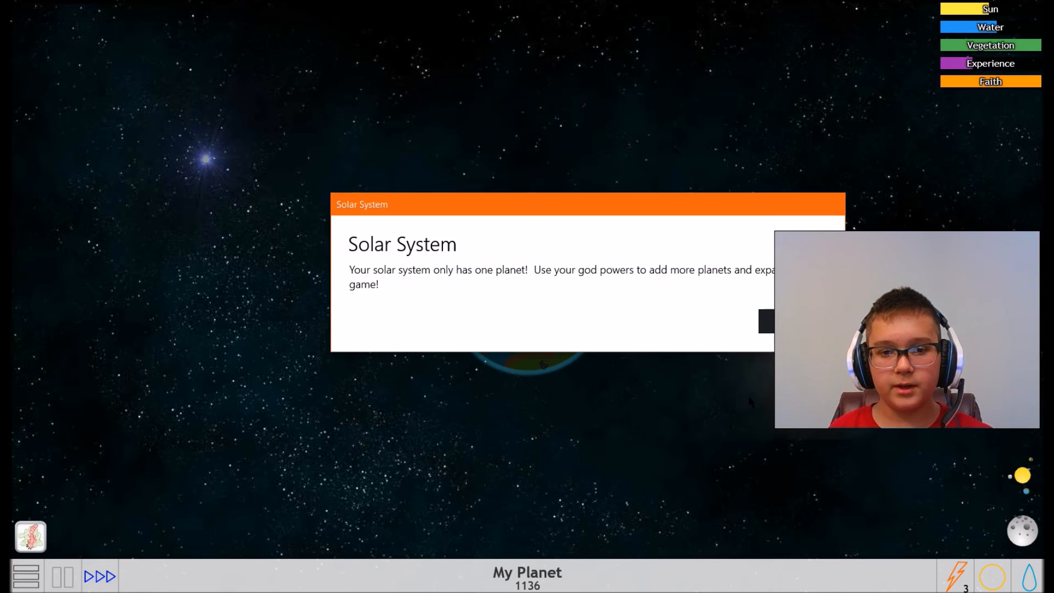
Dismiss the Solar System tip, adjust sunlight, and bring up the god powers list
left_click(766, 321)
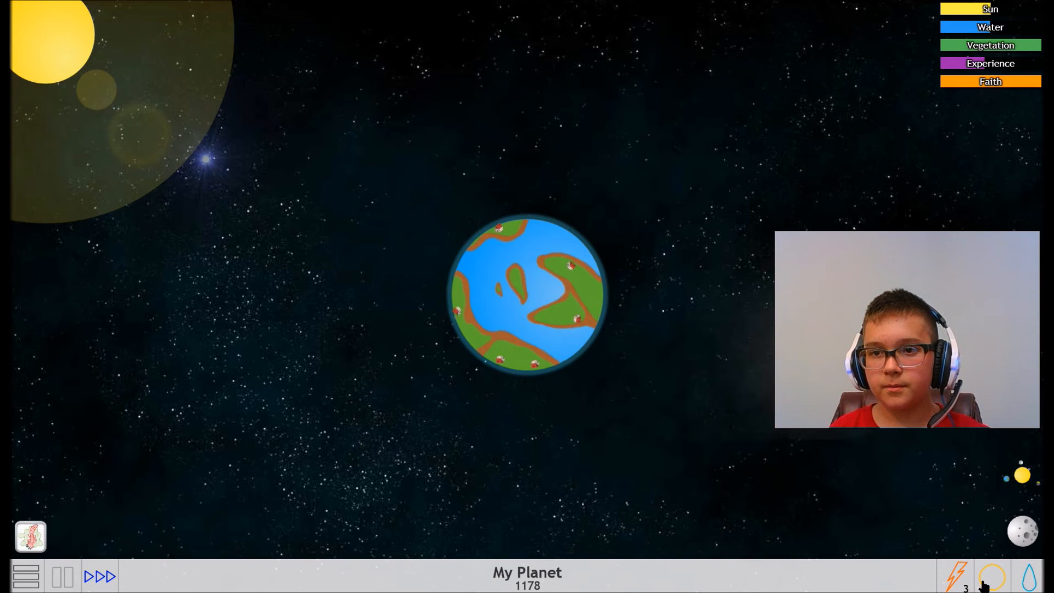
left_click(1028, 576)
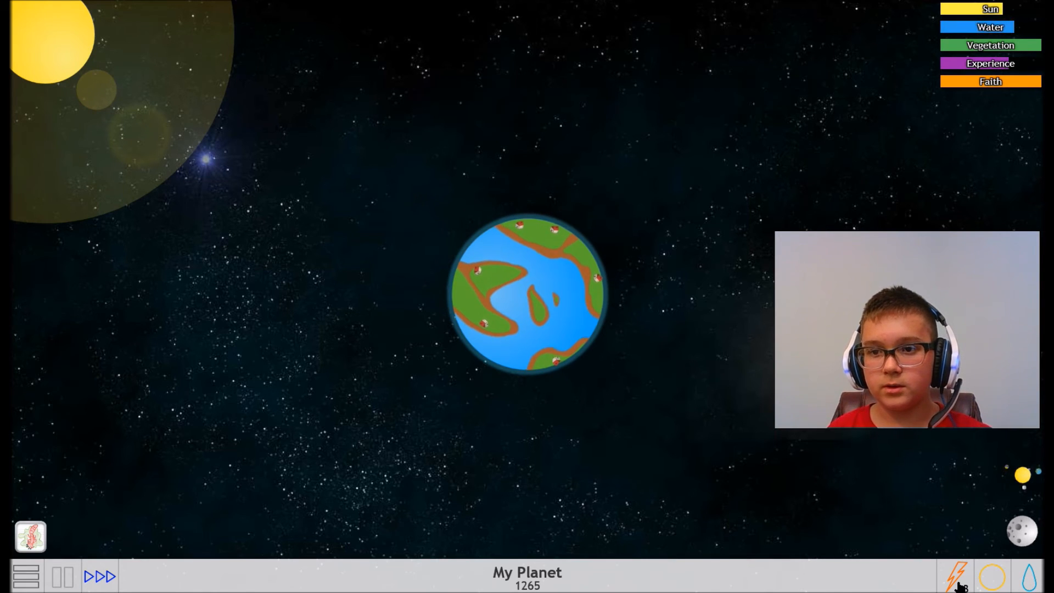
left_click(953, 576)
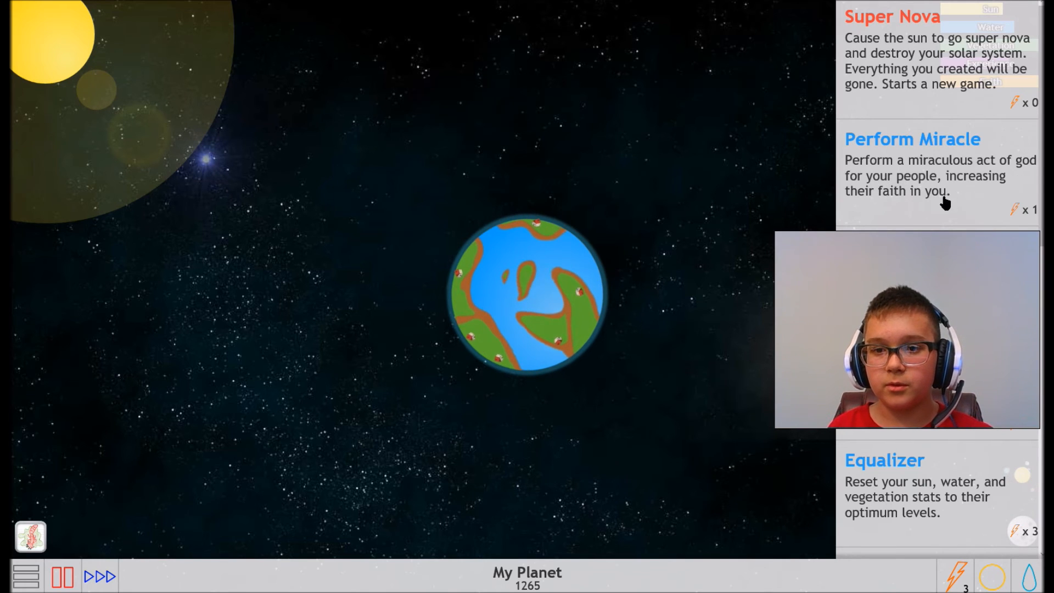
mouse_move(824, 241)
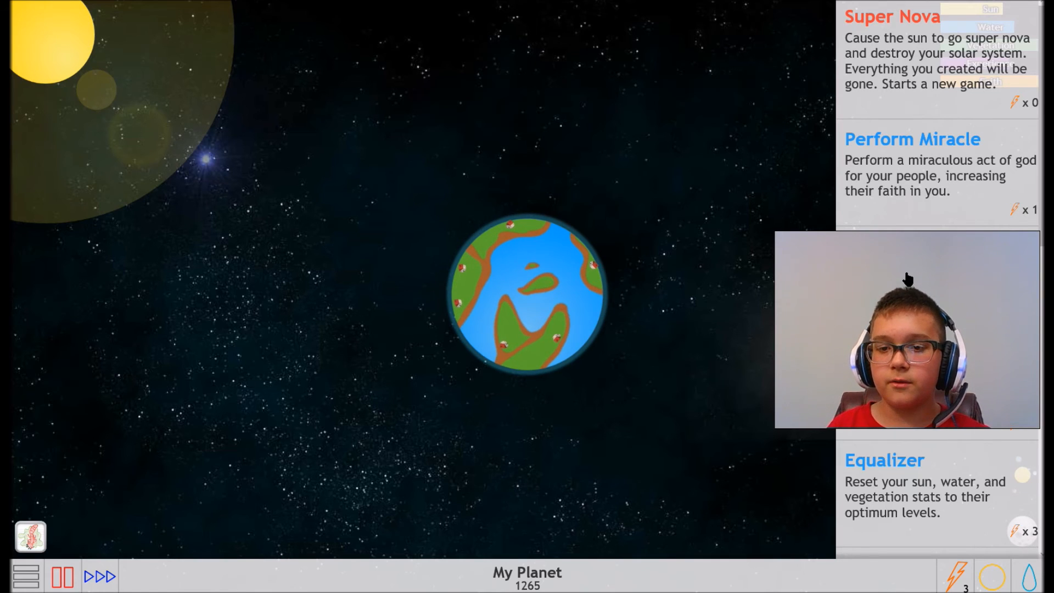
Use one god power from the list and leave the planet darkened without sunlight
scroll("down", 3)
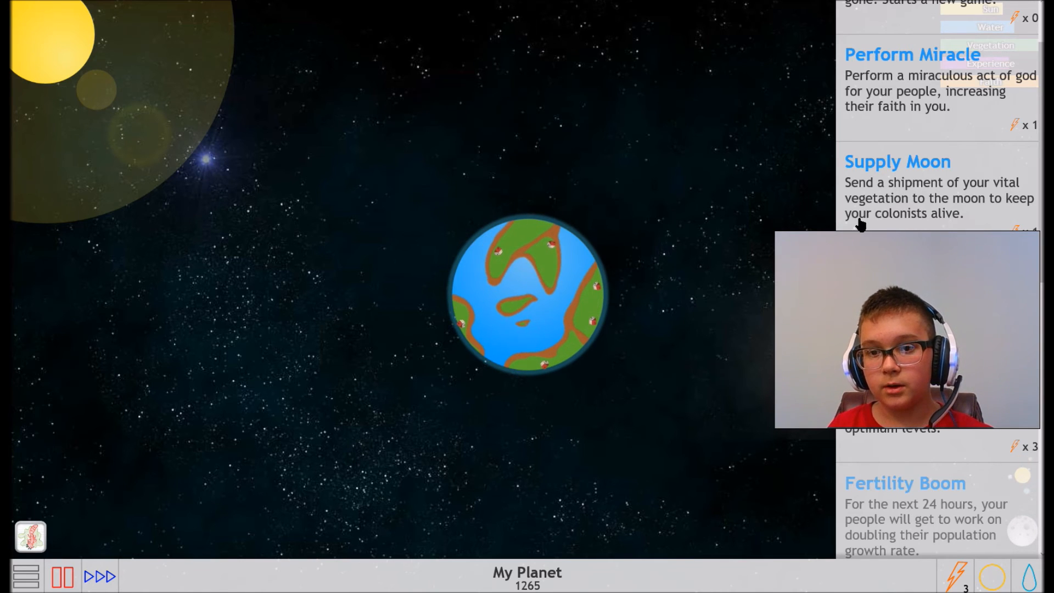
left_click(897, 161)
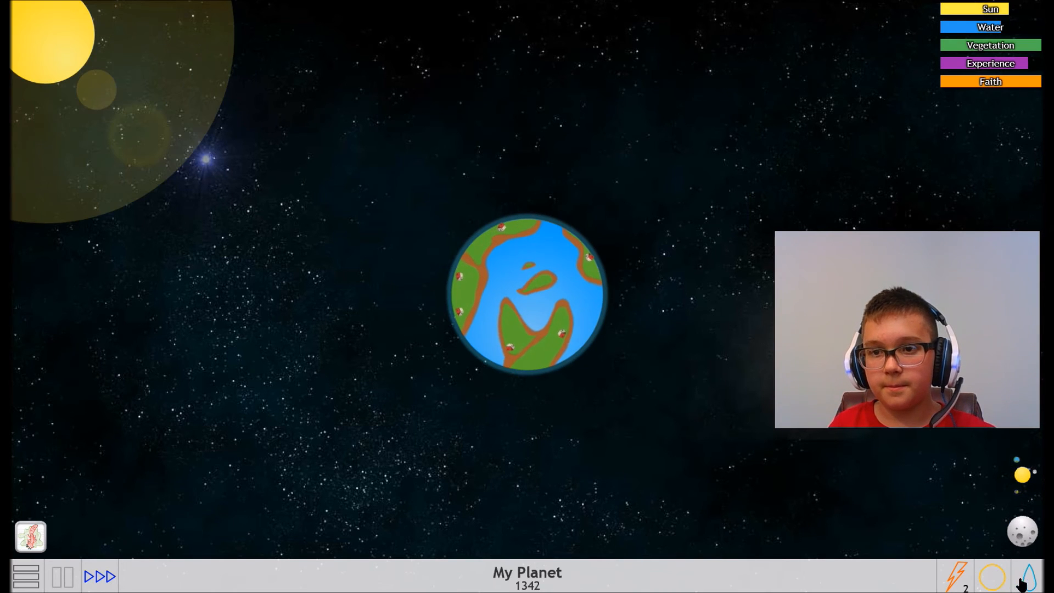
left_click(1028, 577)
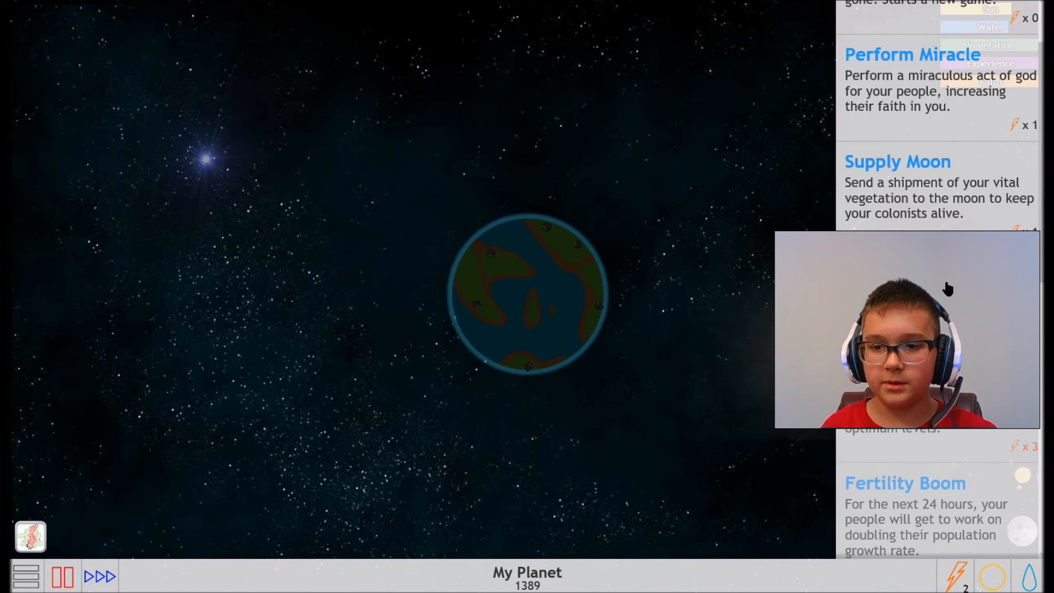
scroll("down", 3)
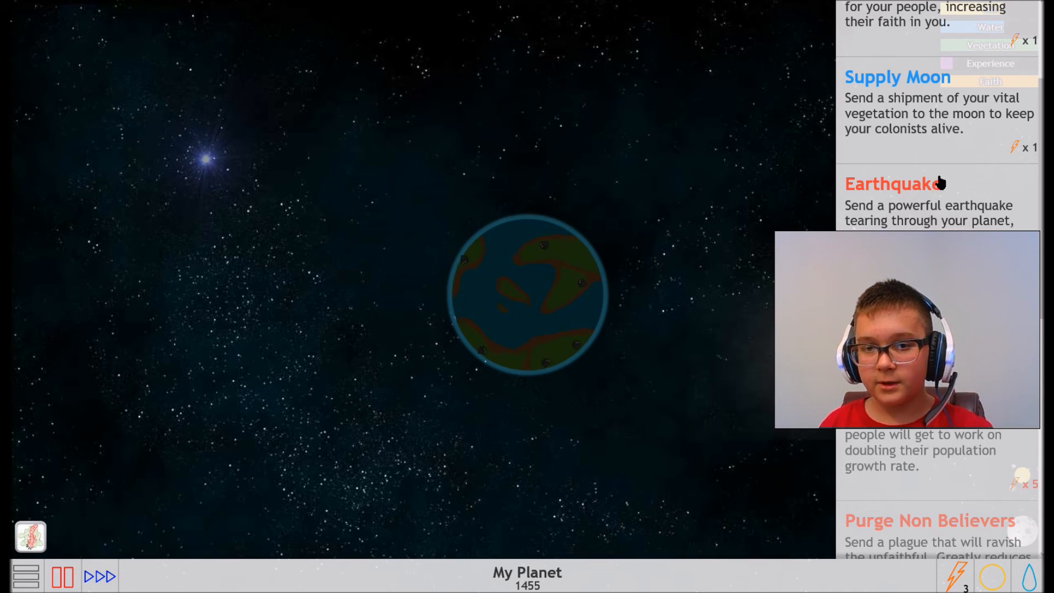
scroll("down", 3)
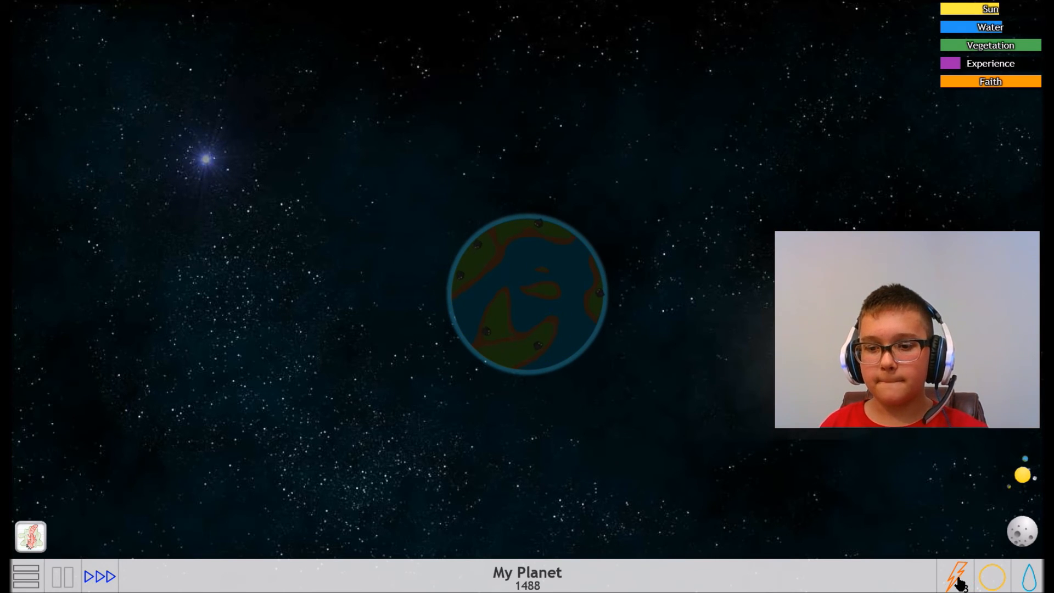
Make it rain on the planet and restore sunlight as population climbs past 2000
left_click(954, 576)
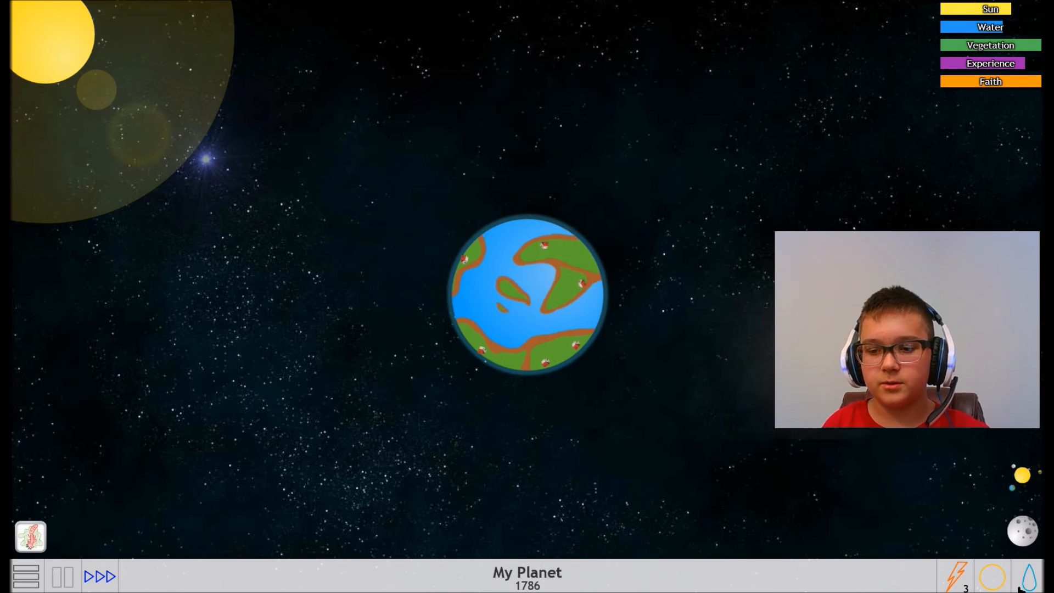
left_click(1030, 576)
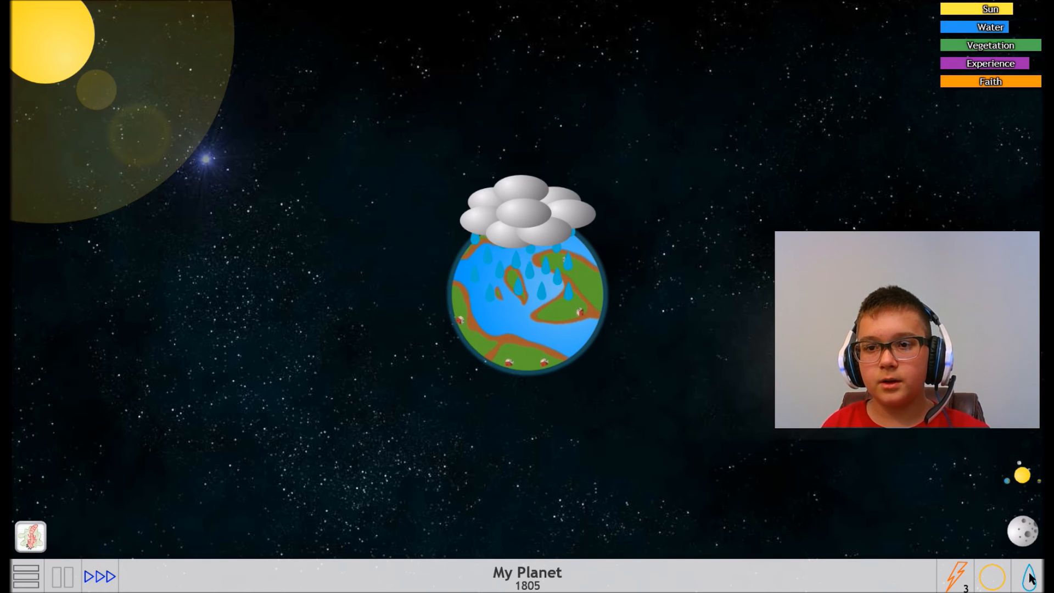
left_click(1021, 532)
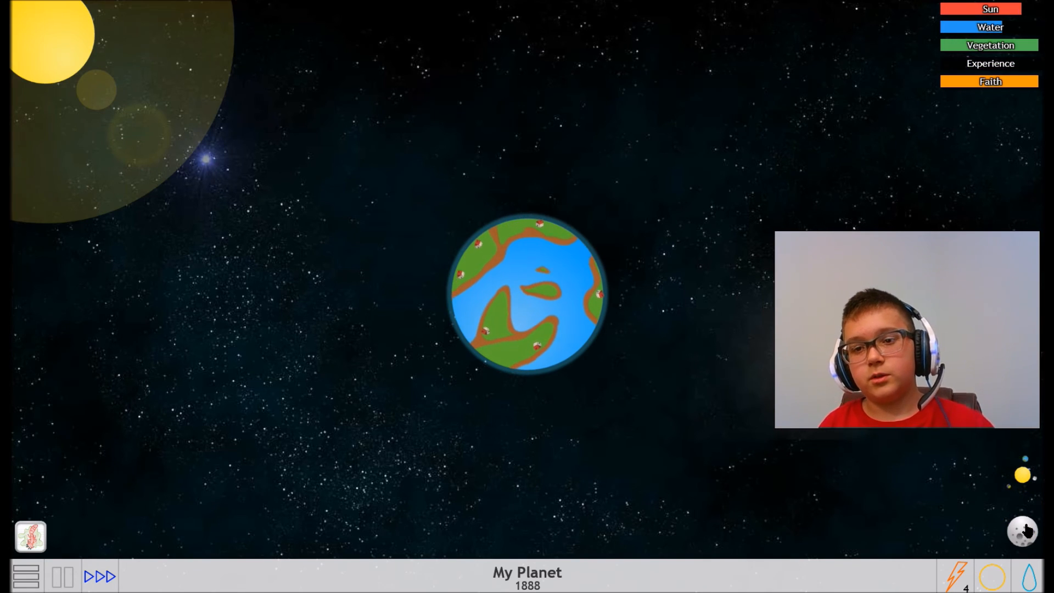
left_click(1021, 576)
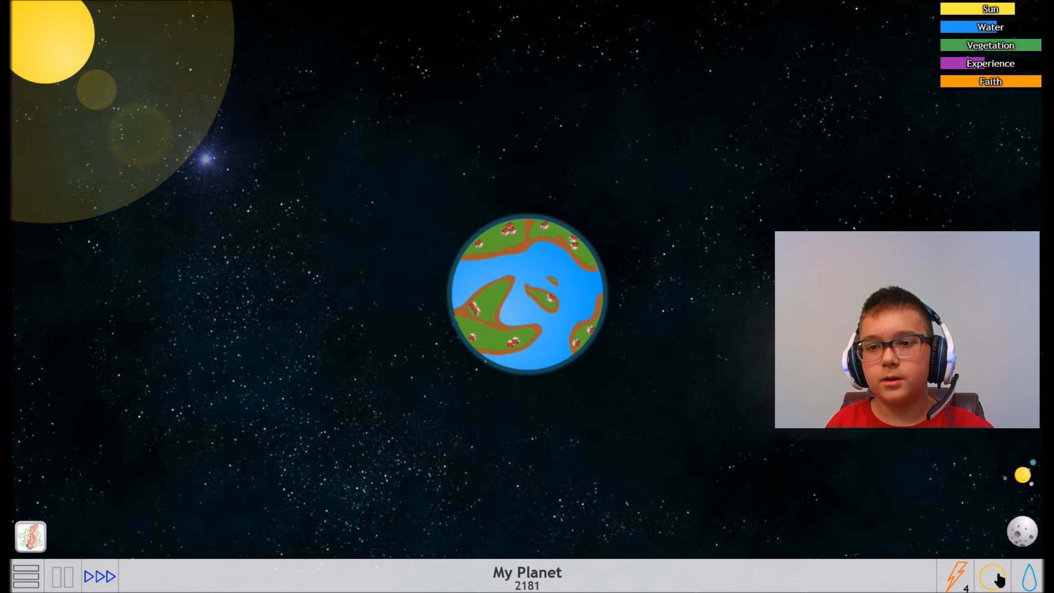
Open the god powers list for the 4023-population planet and scroll to its top
left_click(1028, 576)
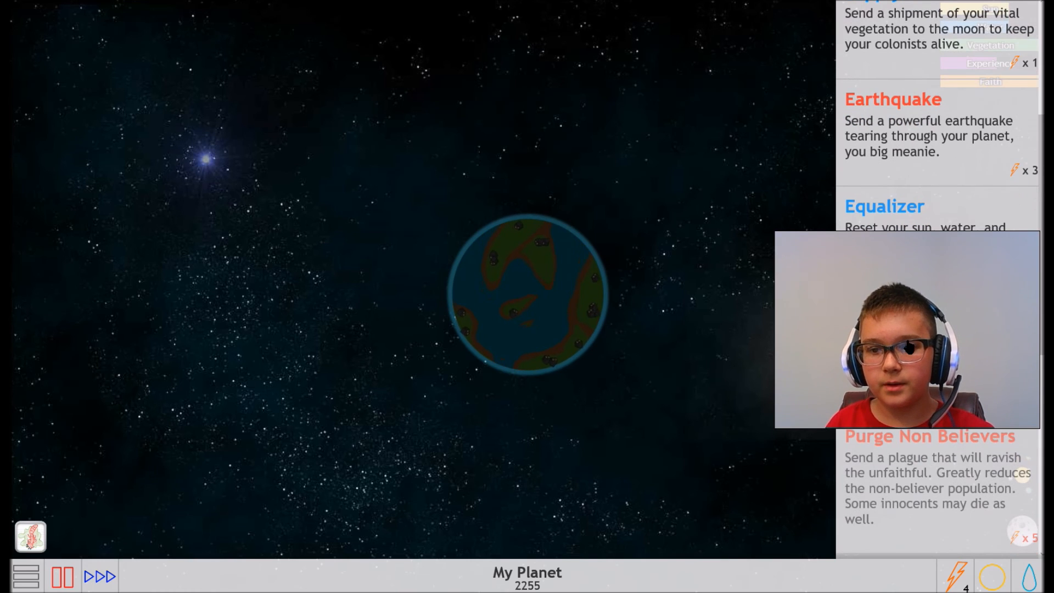
scroll("down", 3)
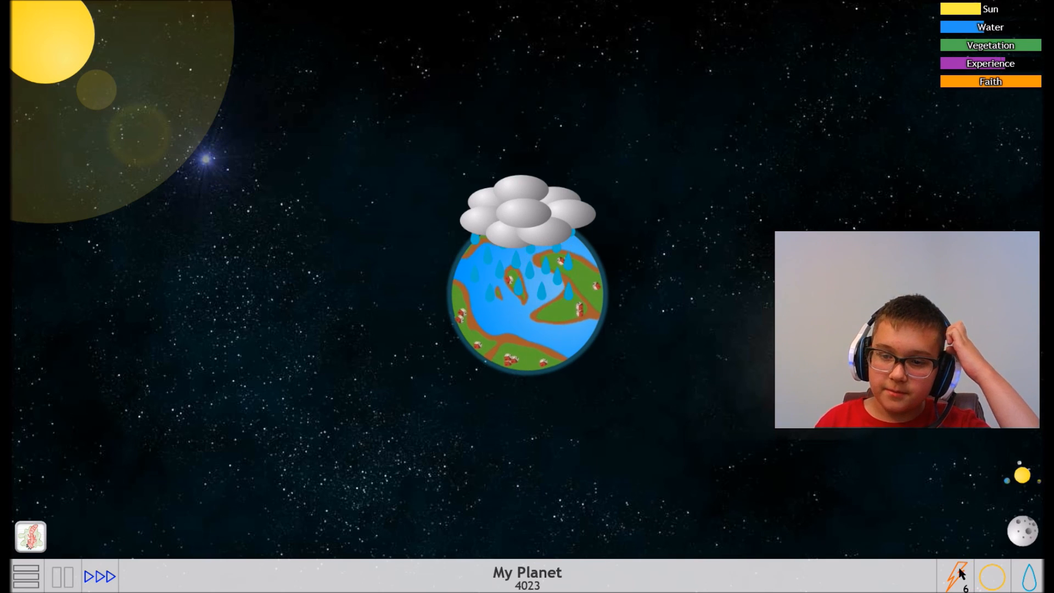
left_click(954, 576)
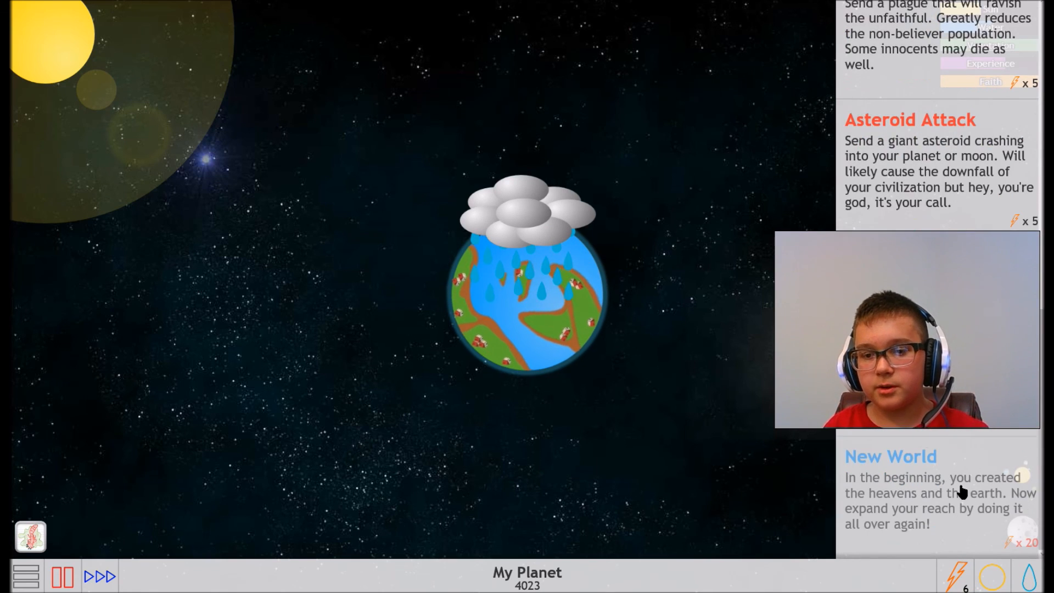
scroll("up", 3)
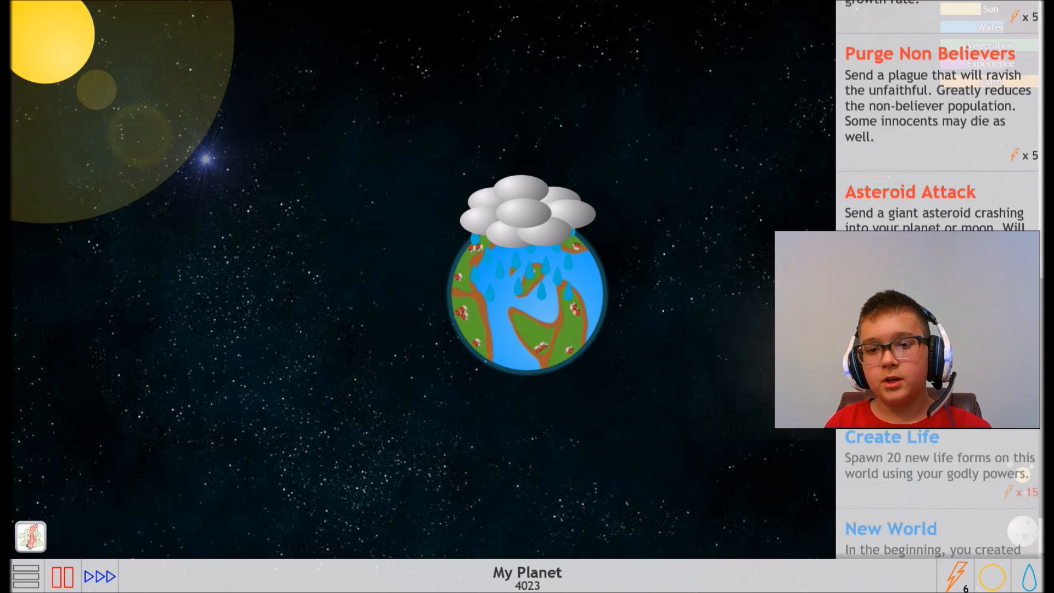
scroll("up", 3)
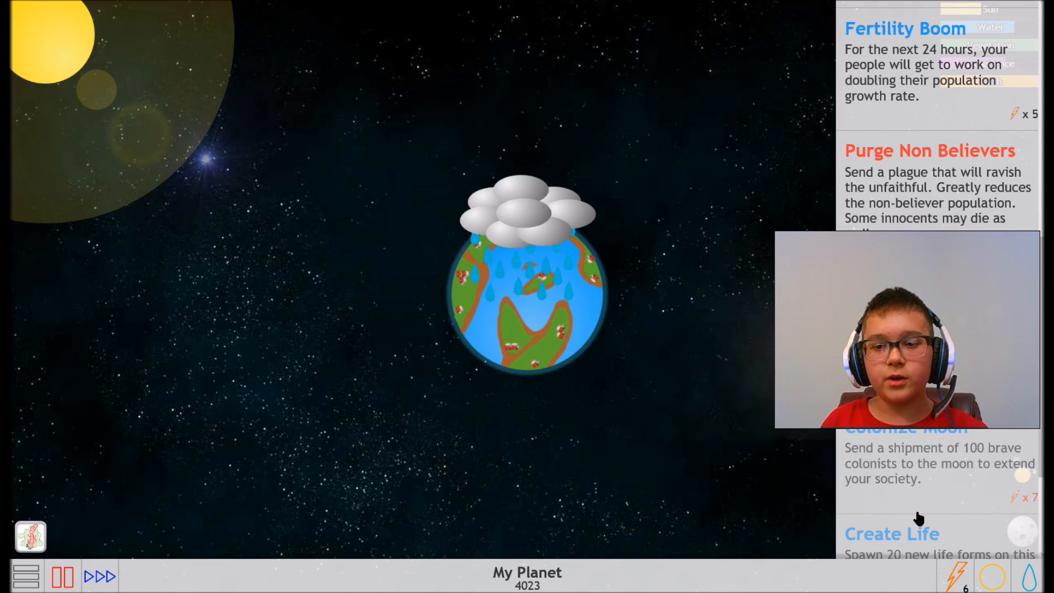